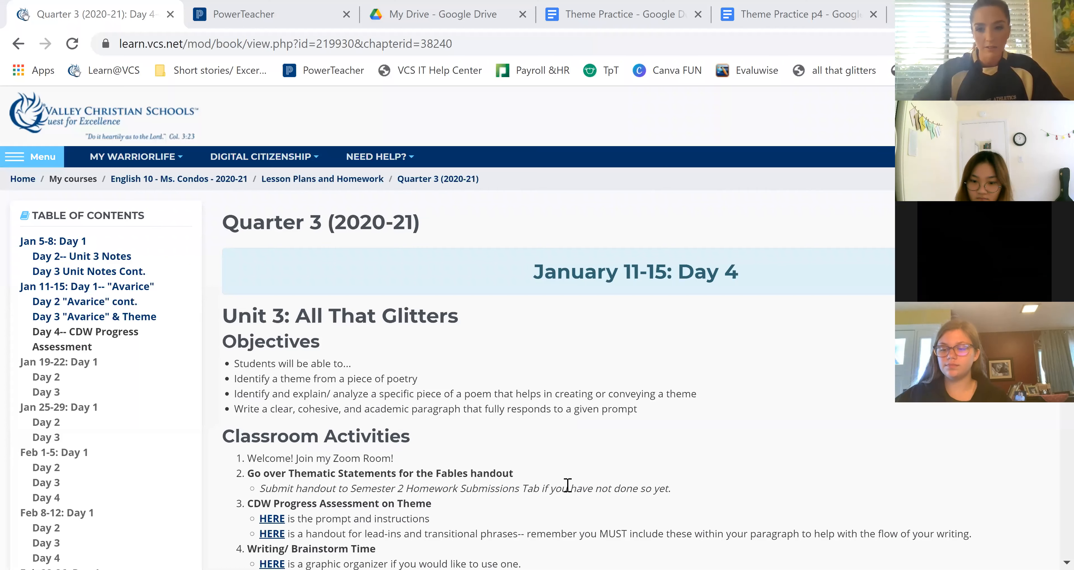
Write that getting lost in your imagination while doing important work leads to your plans being ruined
scroll(down, 3)
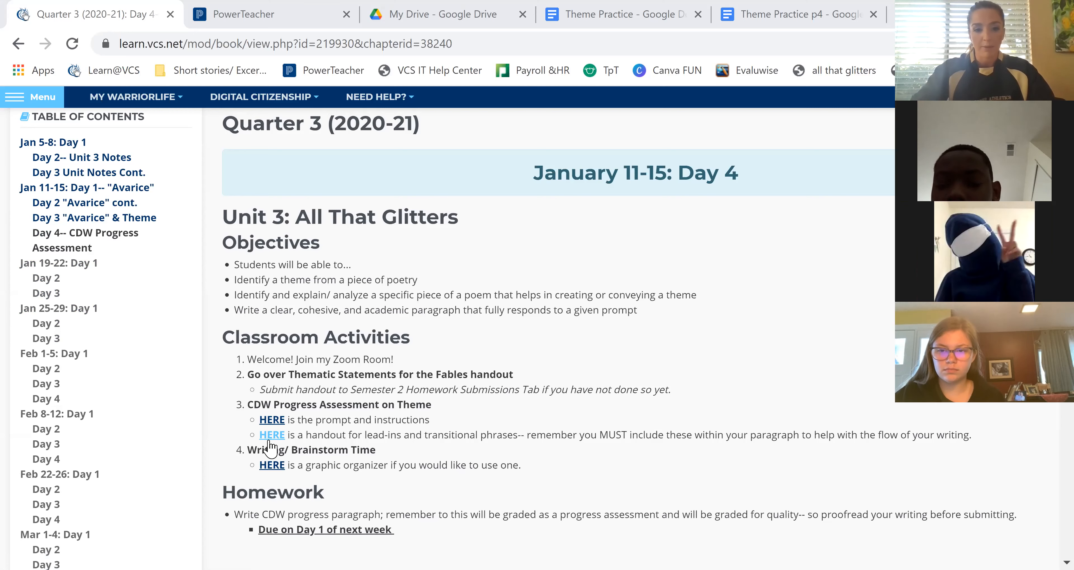
mouse_move(589, 449)
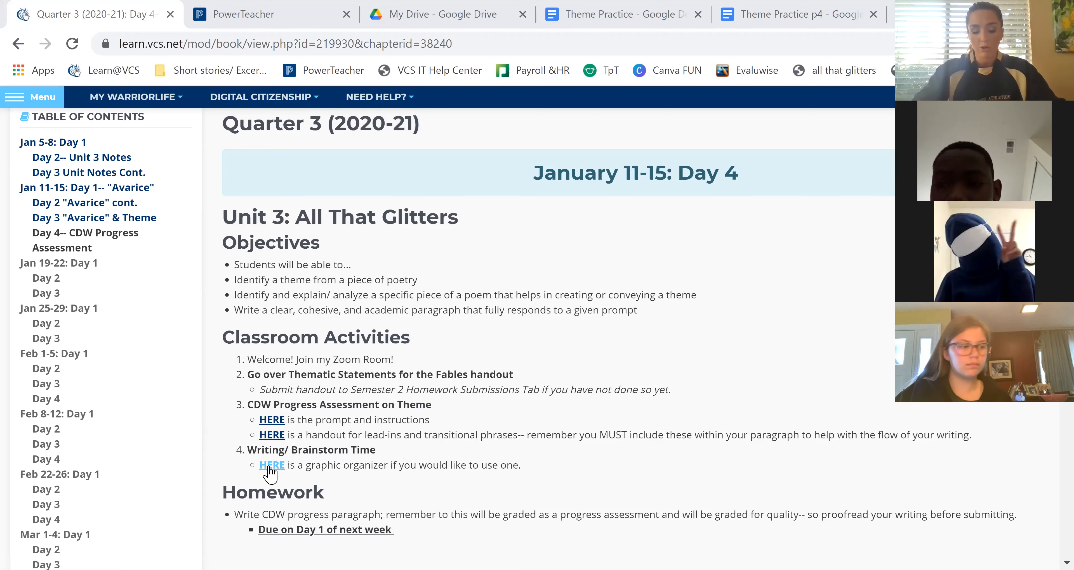
mouse_move(271, 464)
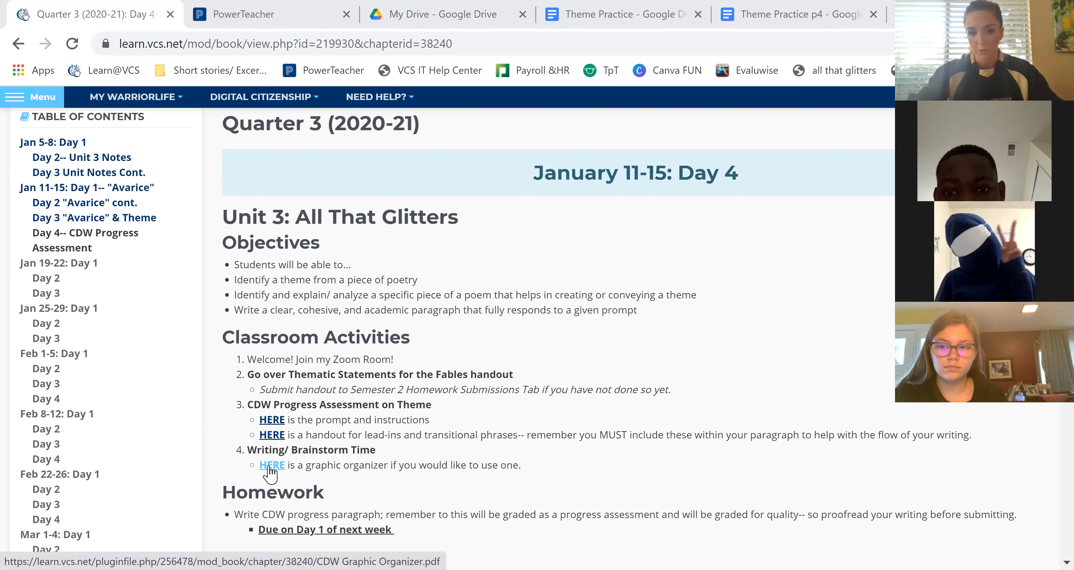
mouse_move(388, 455)
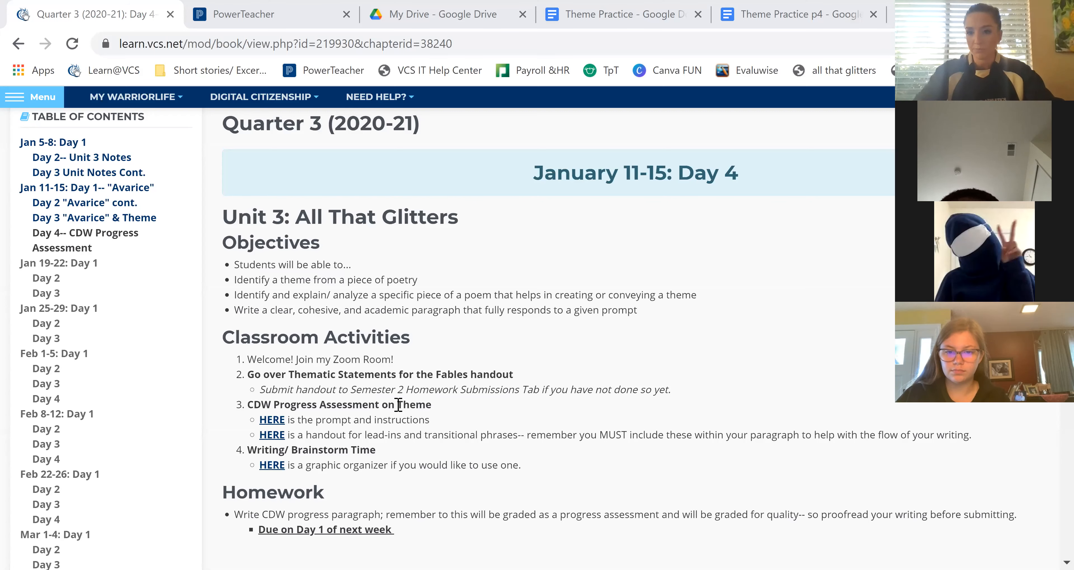
mouse_move(744, 417)
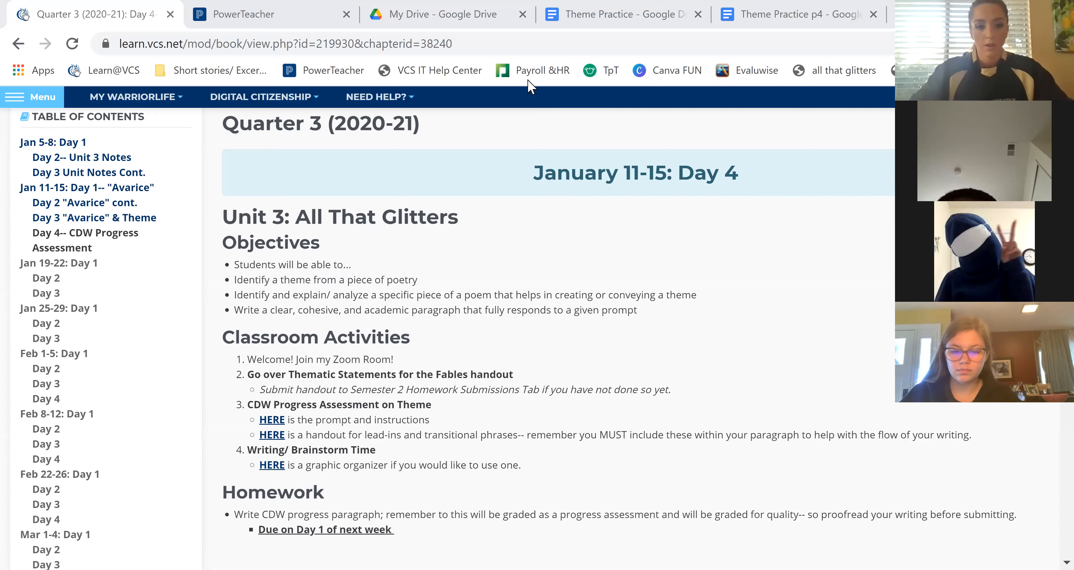
mouse_move(272, 464)
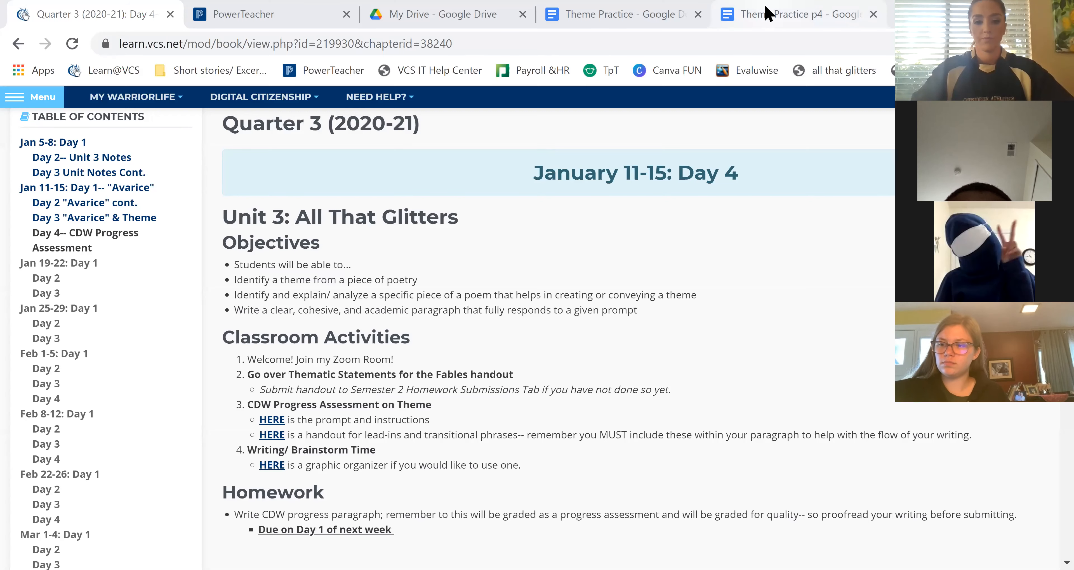
mouse_move(798, 13)
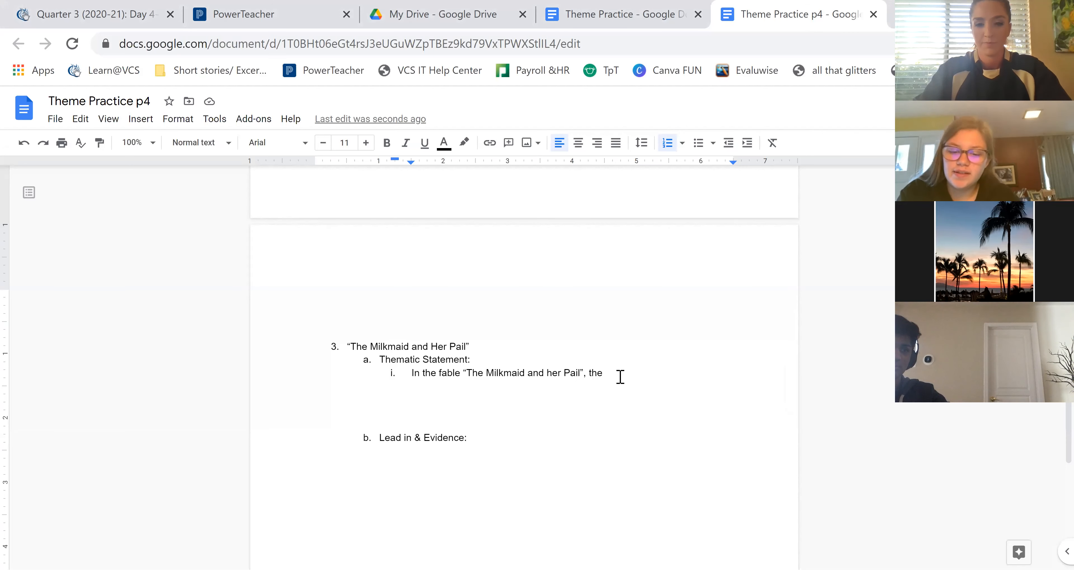
text(theme of)
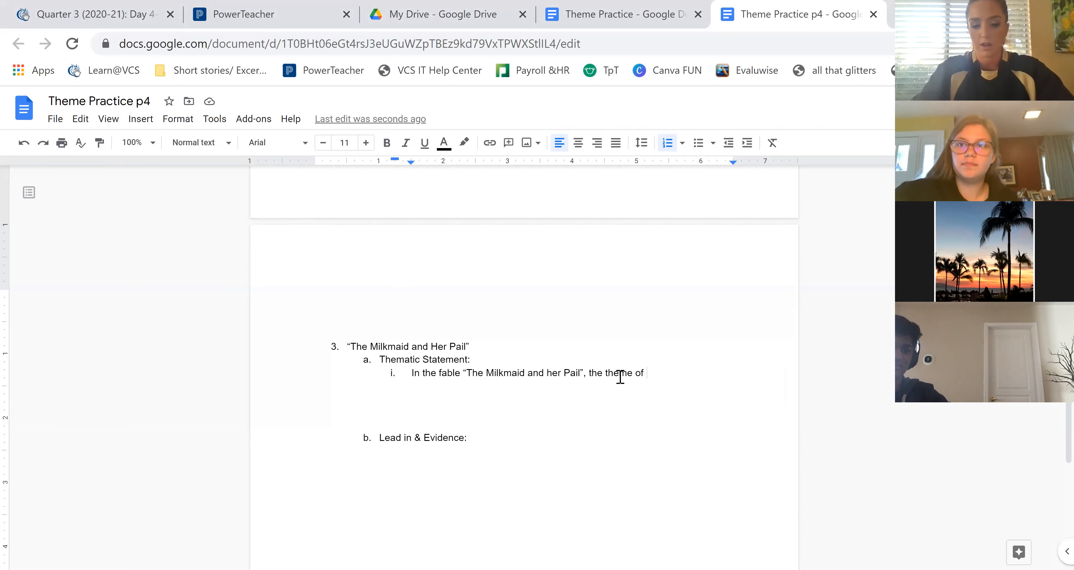
text(getting)
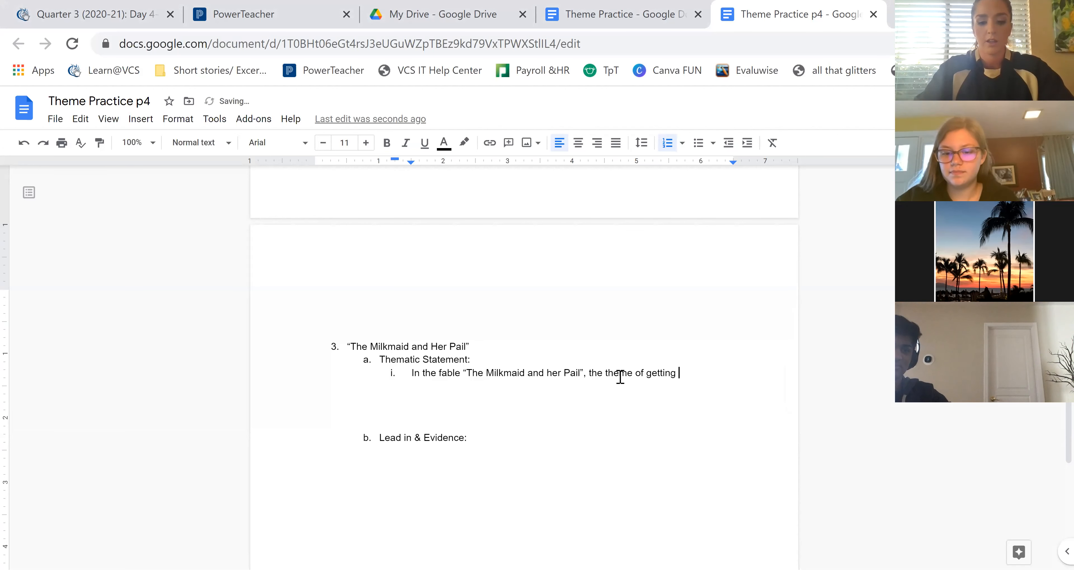
text(lost in your imagination)
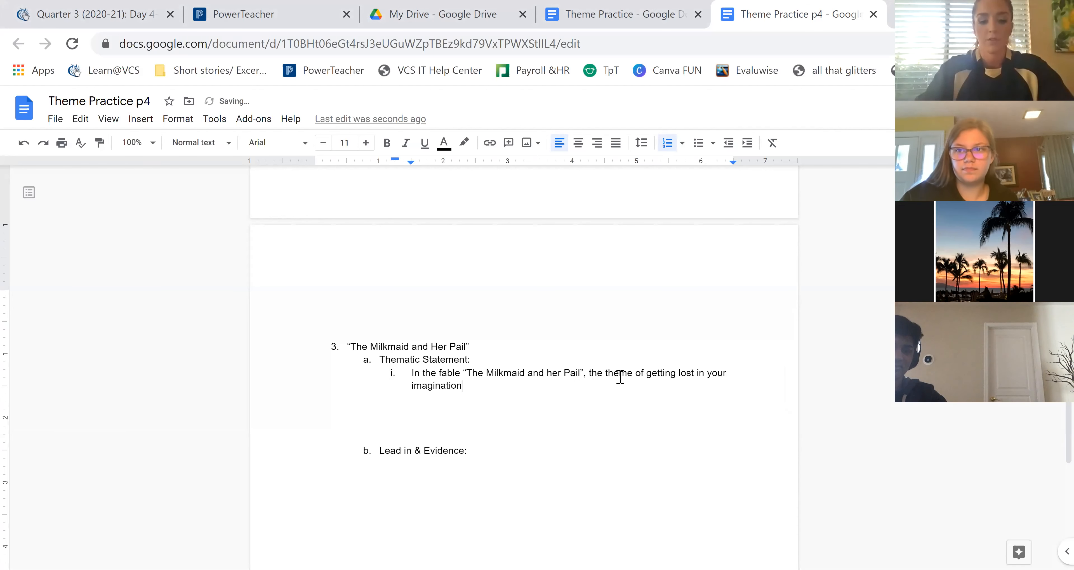
text(while doi)
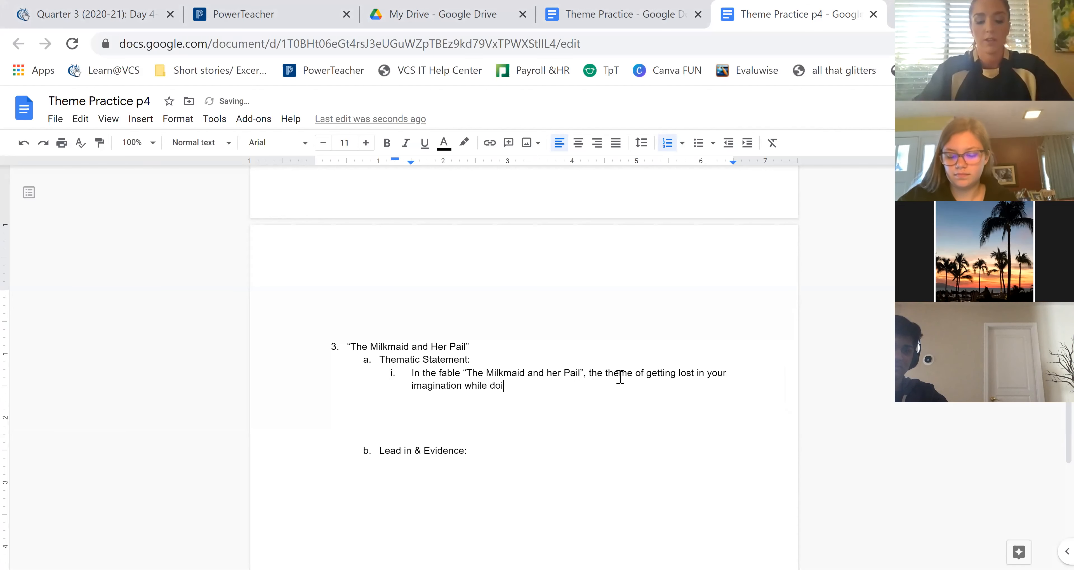
text(ng important wr)
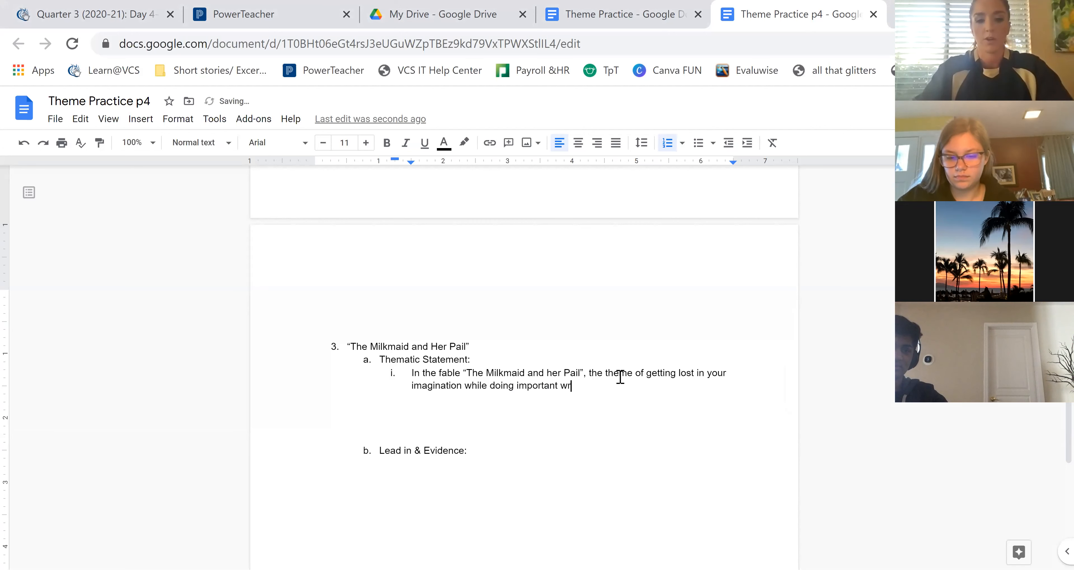
key(Backspace)
text(ork can lea)
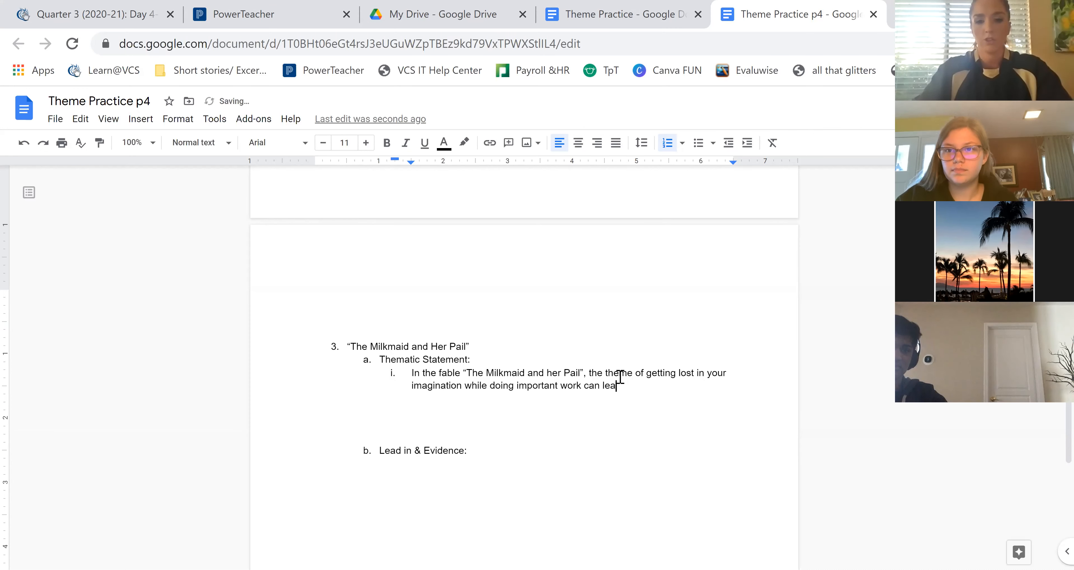
text(d to)
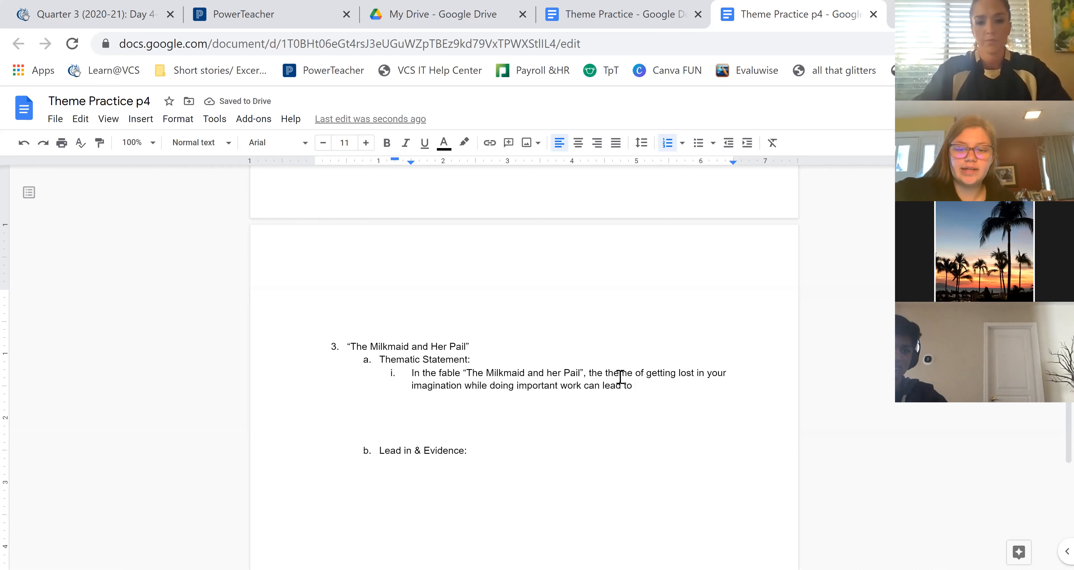
text(your plans b)
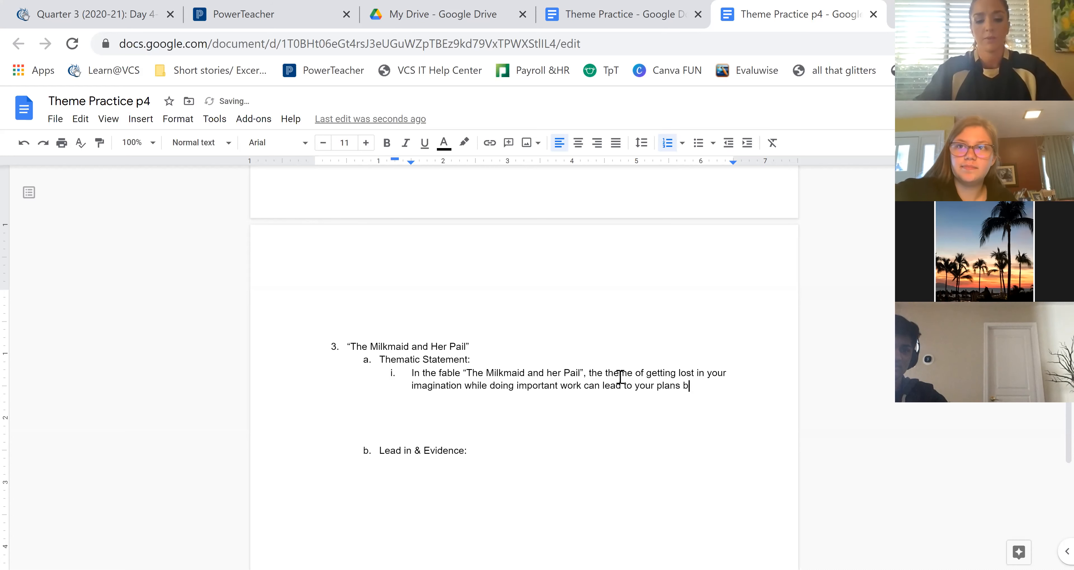
text(eing ruined)
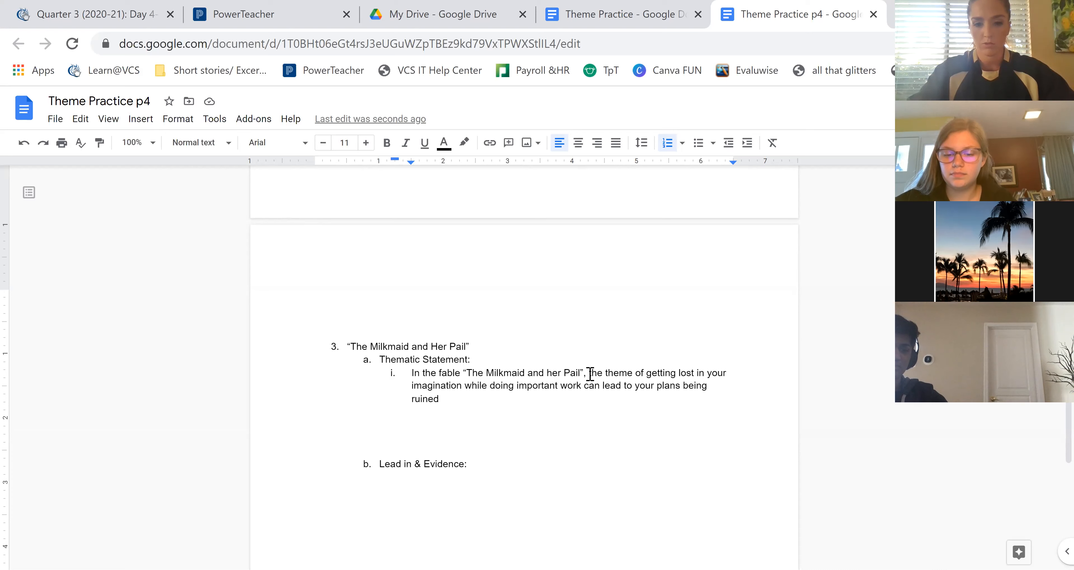
Insert "demonstrates" after the fable title "The Milkmaid and Her Pail"
text(d)
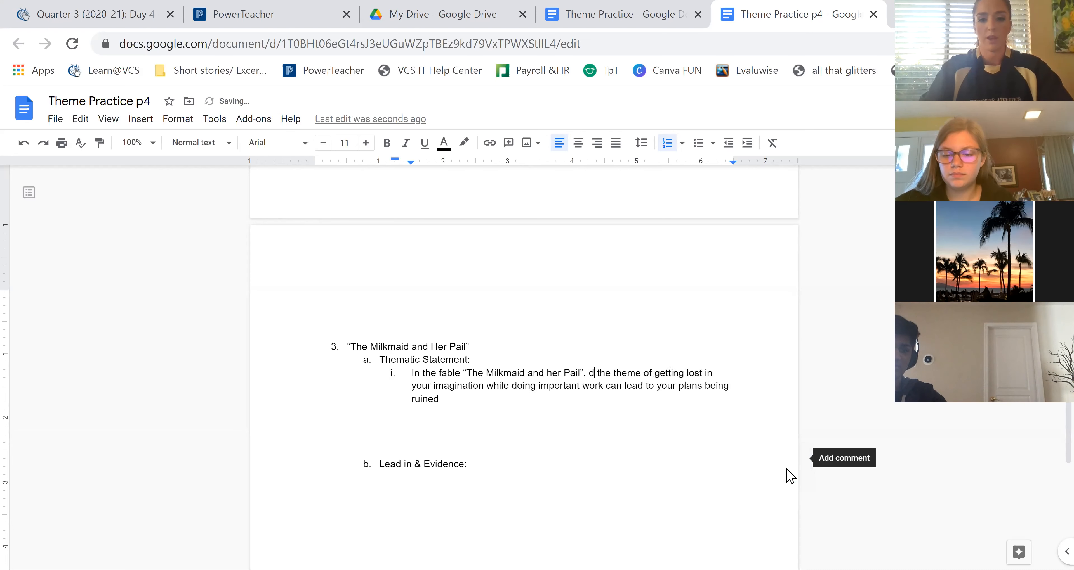
text(demonstrates)
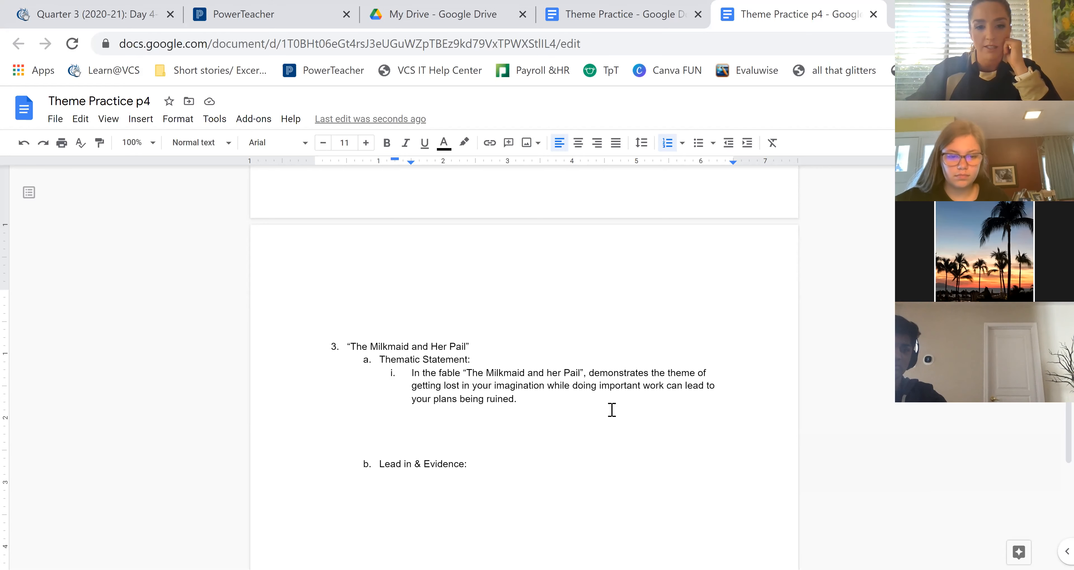
Start sub-item ii reusing the opening "In the fable 'The Milkmaid and her Pail', demonstrates the theme"
key(enter)
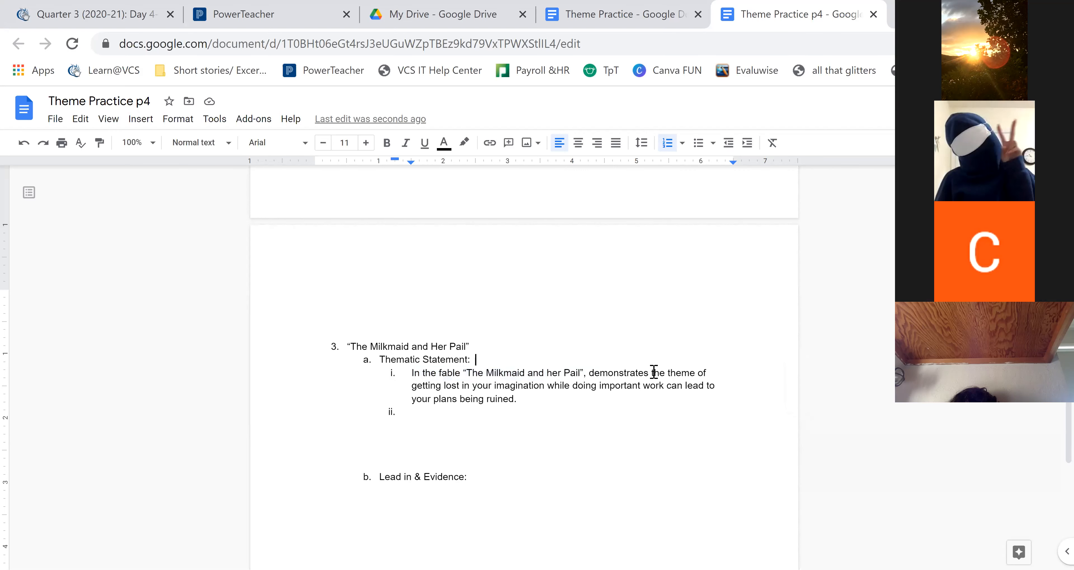
drag(411, 373, 647, 373)
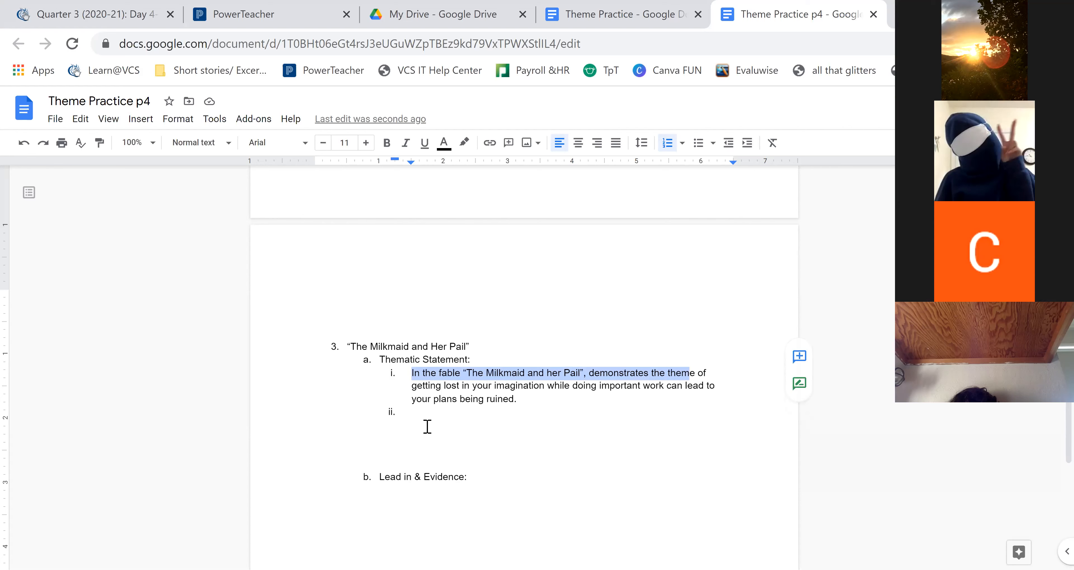
text(In the fable "The Milkmaid and her Pail", demonstrates the them)
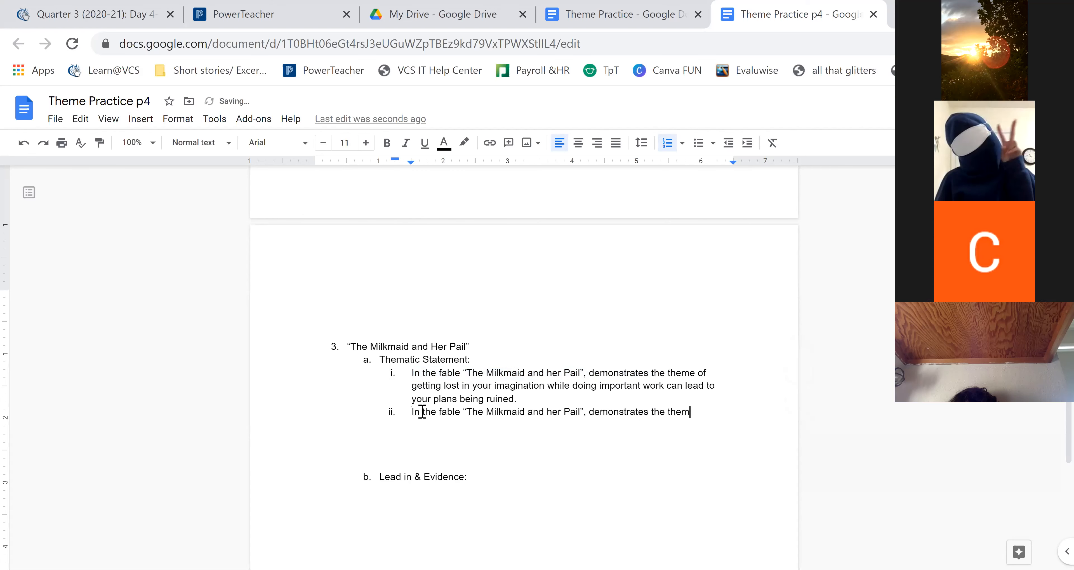
drag(592, 412, 690, 412)
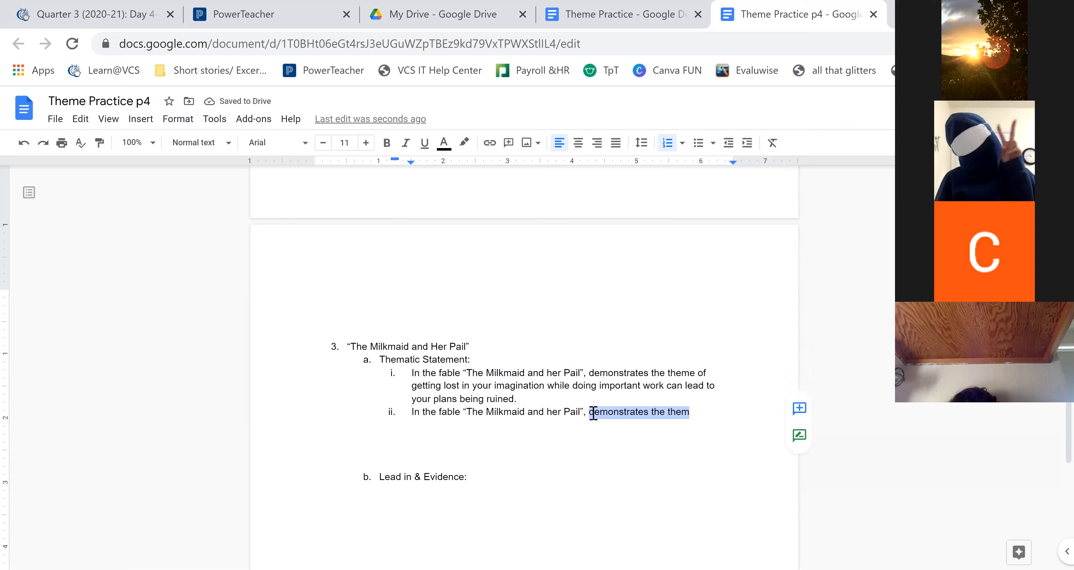
text(The theme)
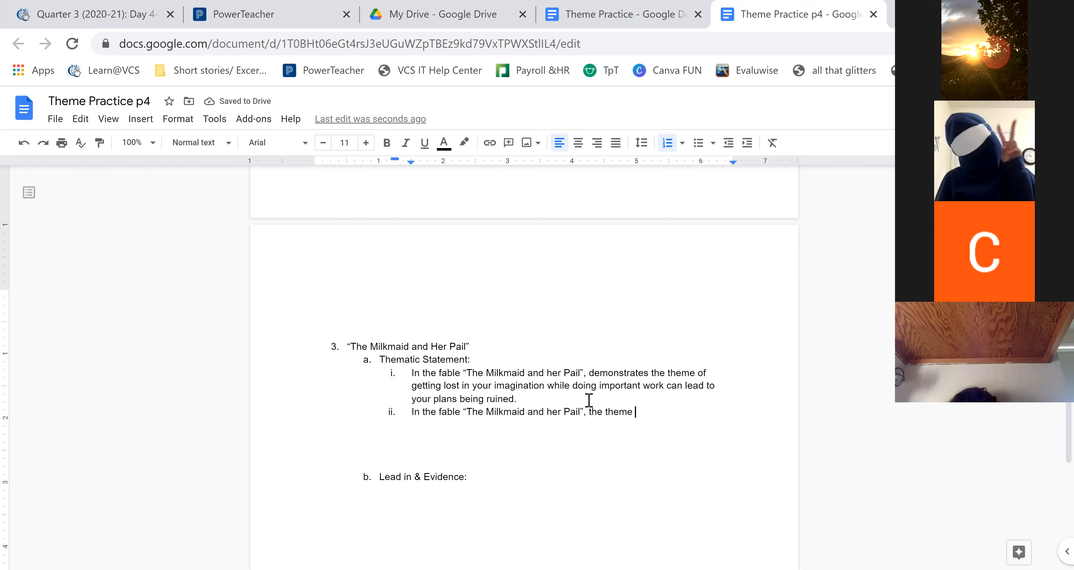
Complete it: paying attention to what's in the moment, or bad things will happen later in the story
text(of paying attention to)
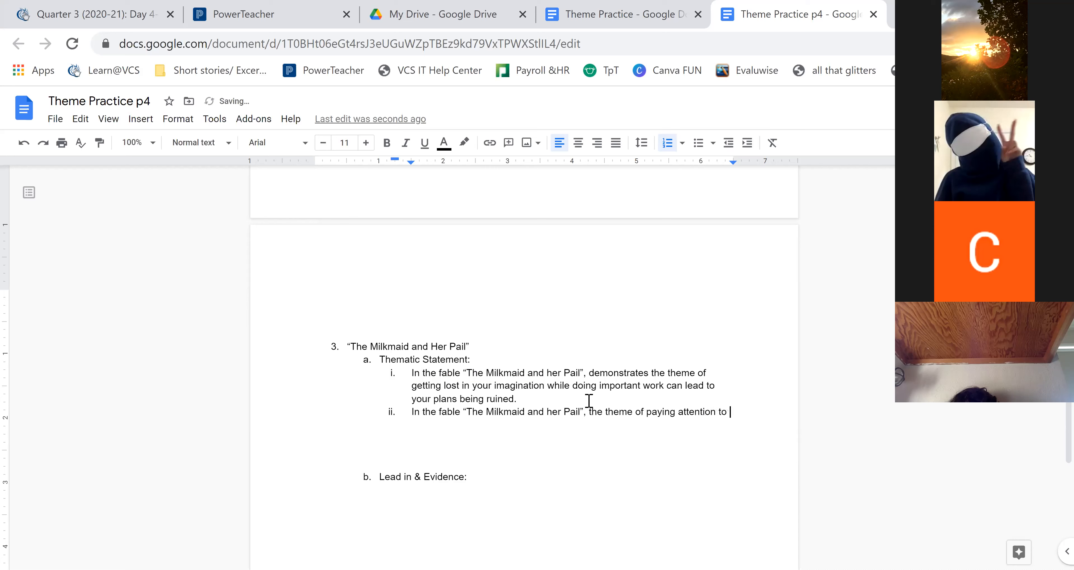
text(whats in)
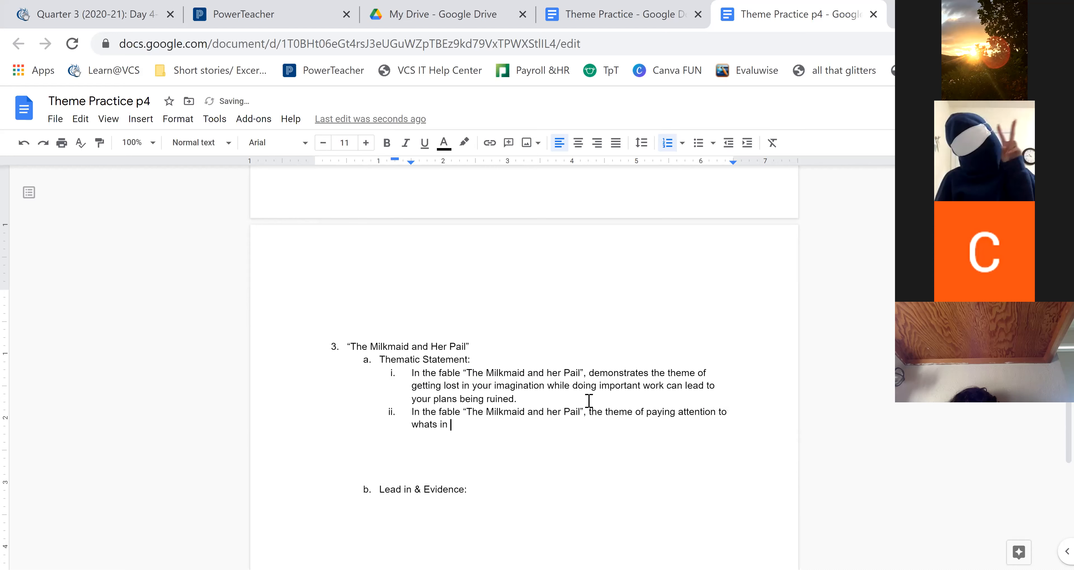
text(the moment)
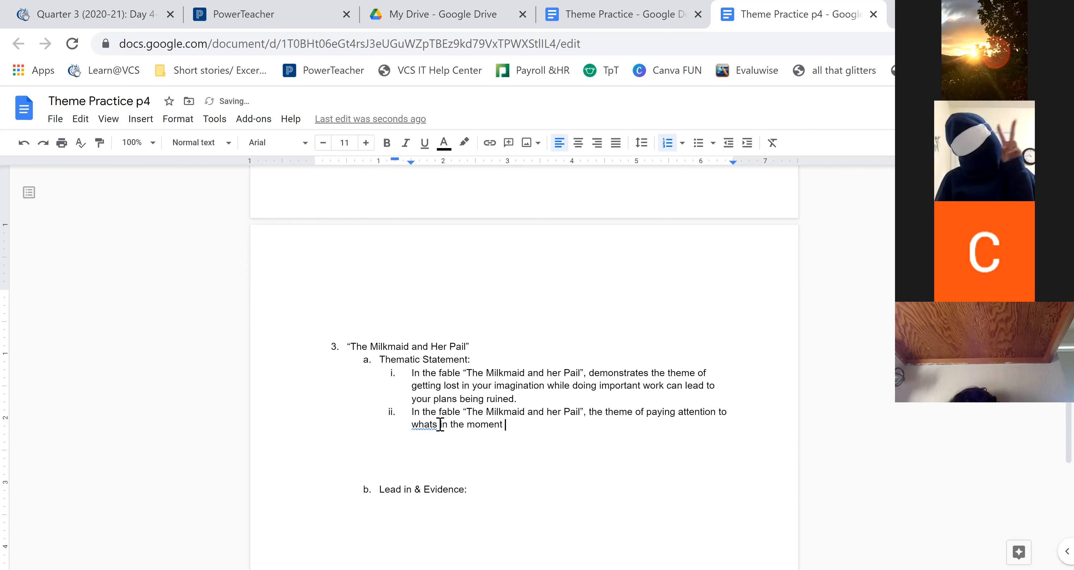
text(')
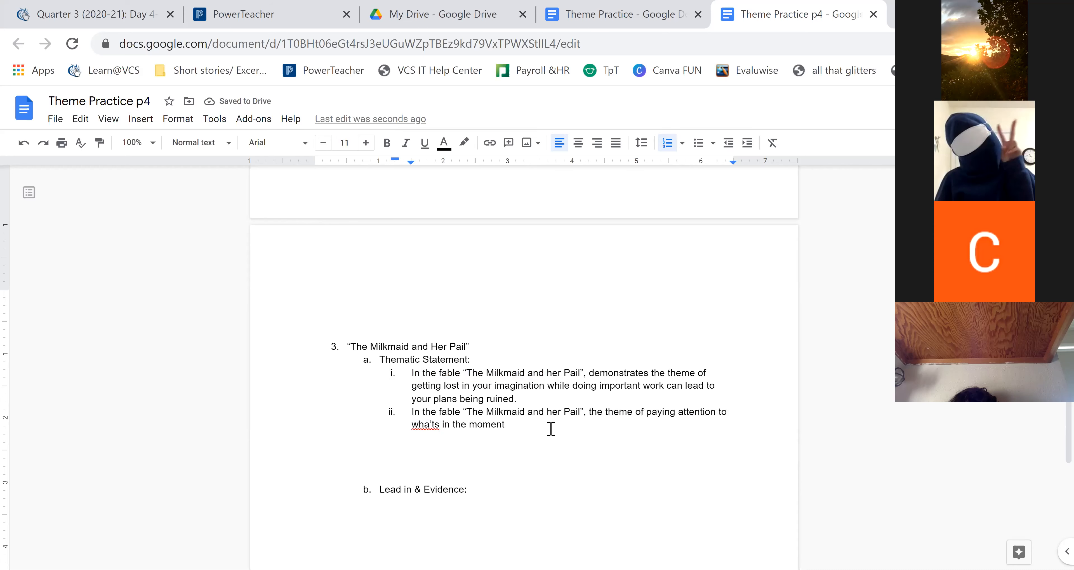
text(or bad things)
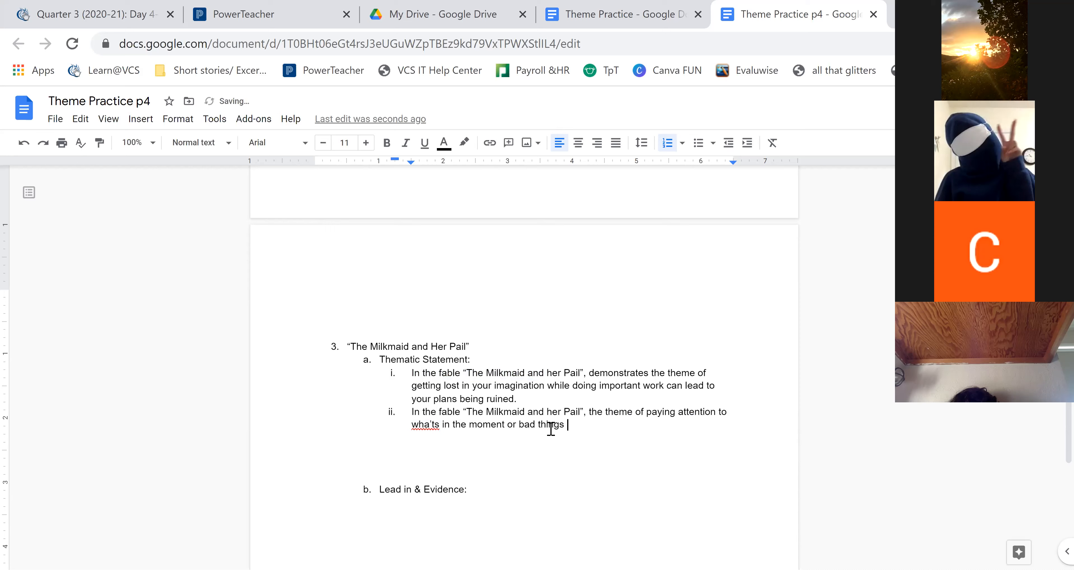
text(will happen later in the story)
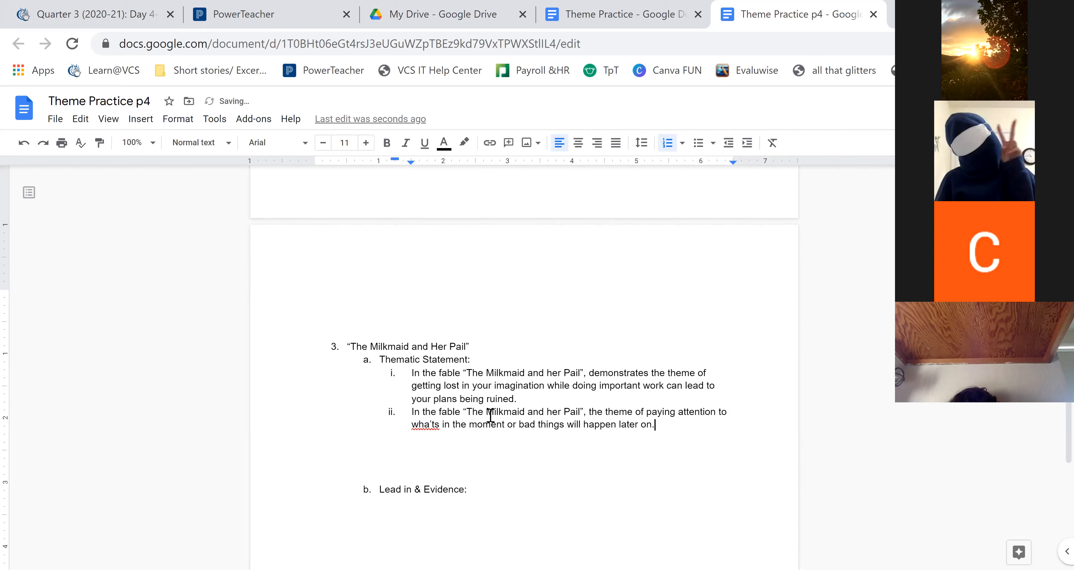
click(424, 424)
text(t)
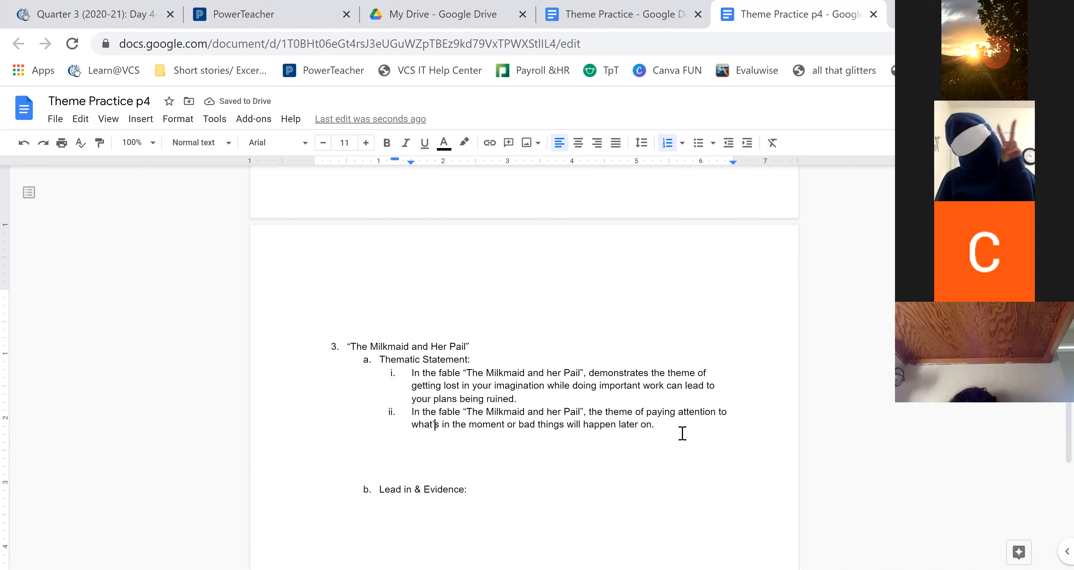
mouse_move(797, 170)
text(one should )
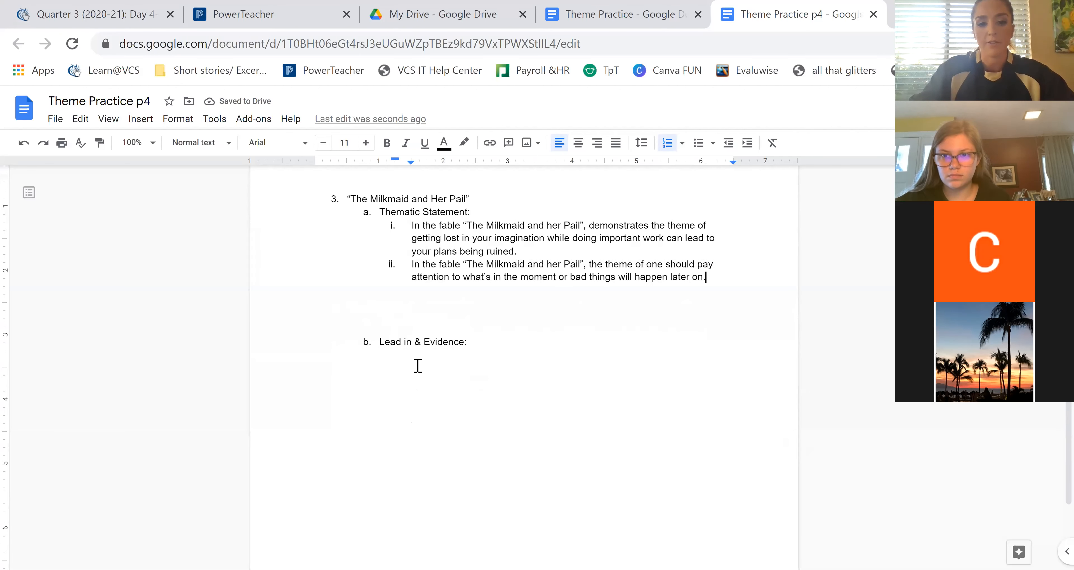
Write evidence item i: the maid was thinking about what she'd get, not paying attention, and was left with nothing
key(enter)
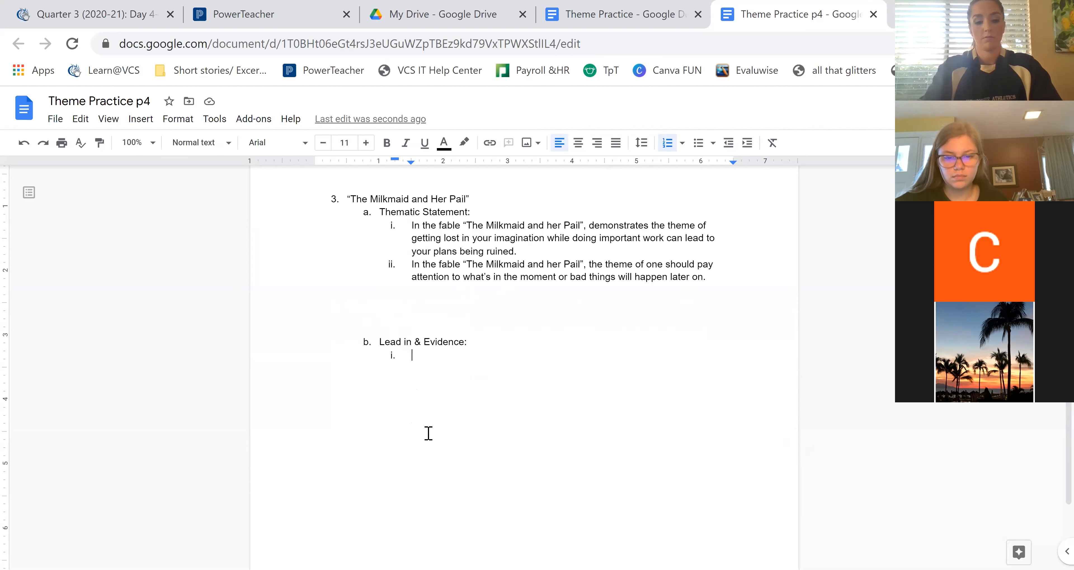
text(The)
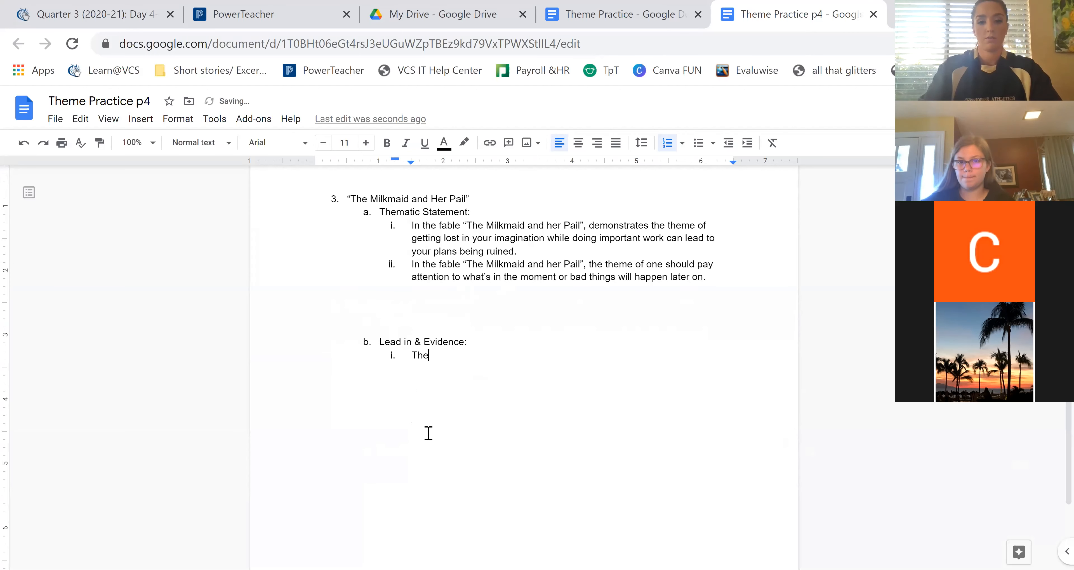
key(Backspace)
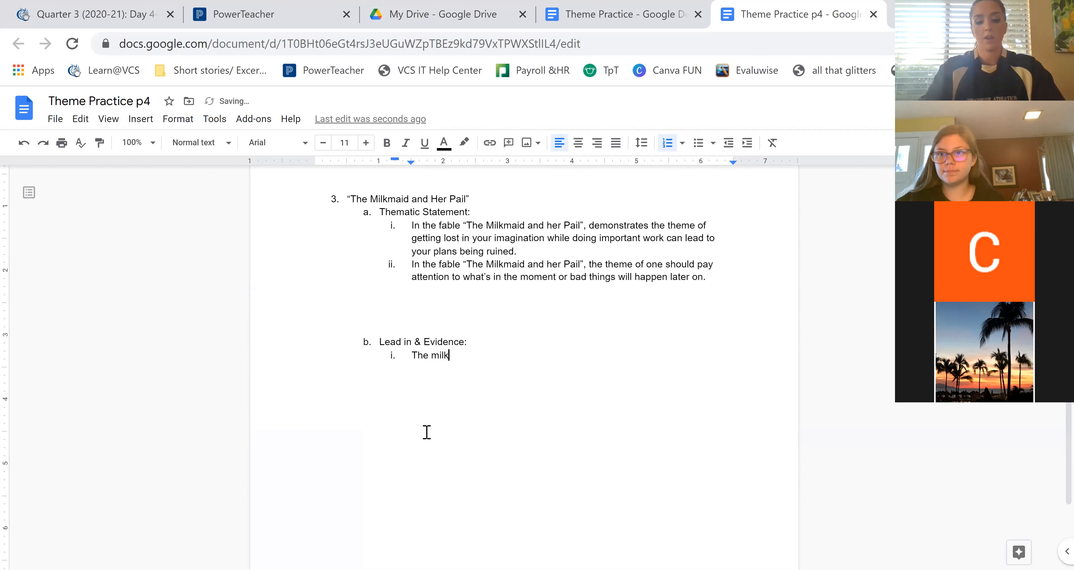
text(maid was)
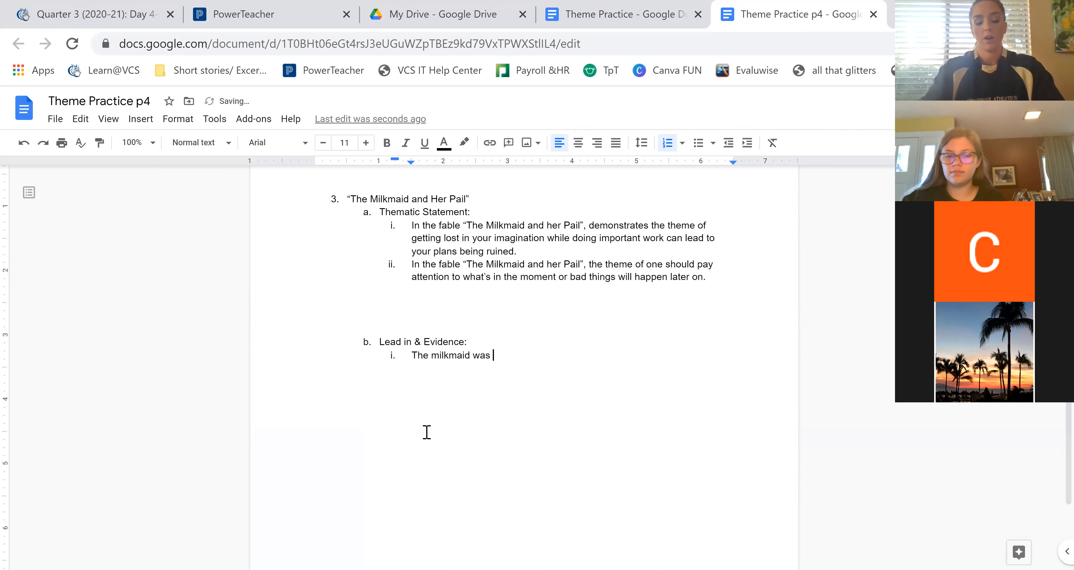
text(thinking about)
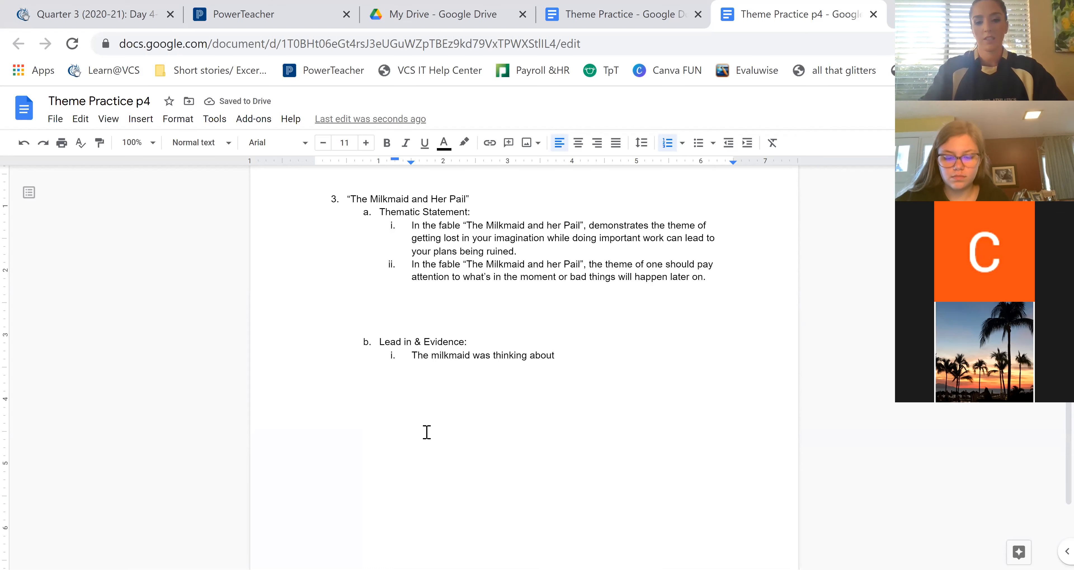
text(what she)
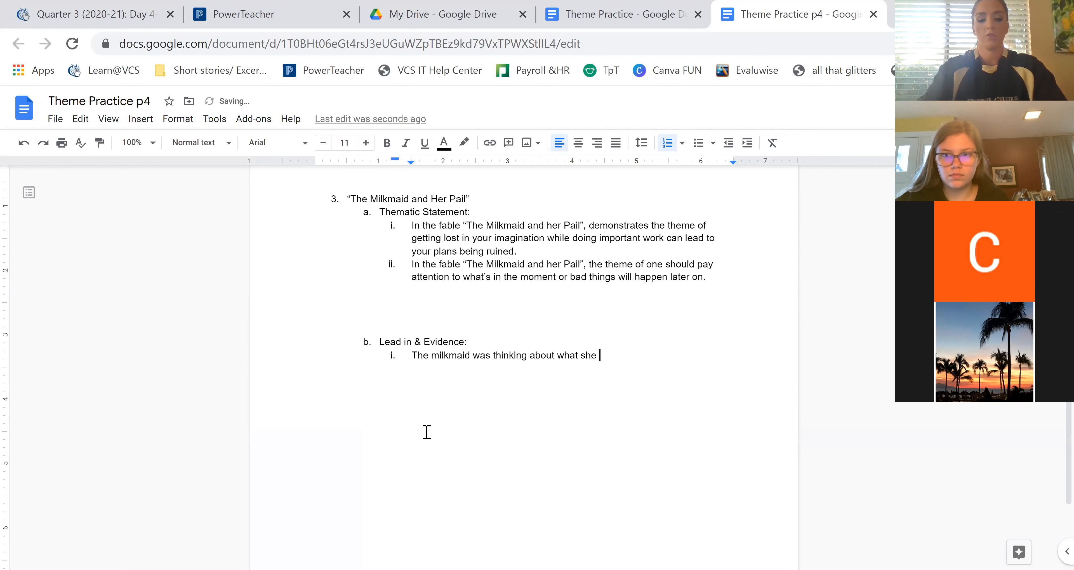
text(was going to get from her milkpail)
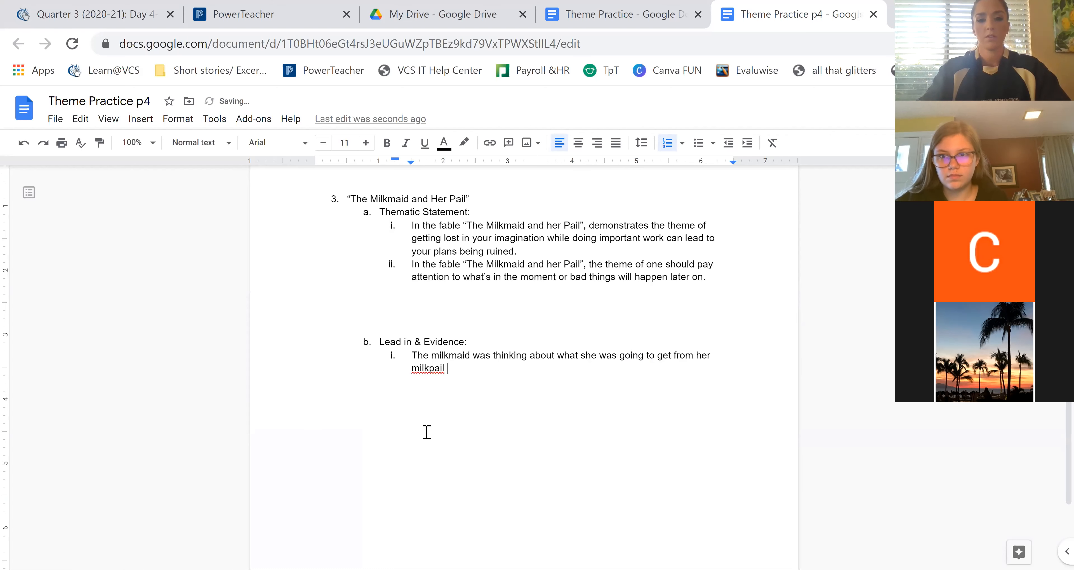
text(and not paying attention when she trips and then has nothing le)
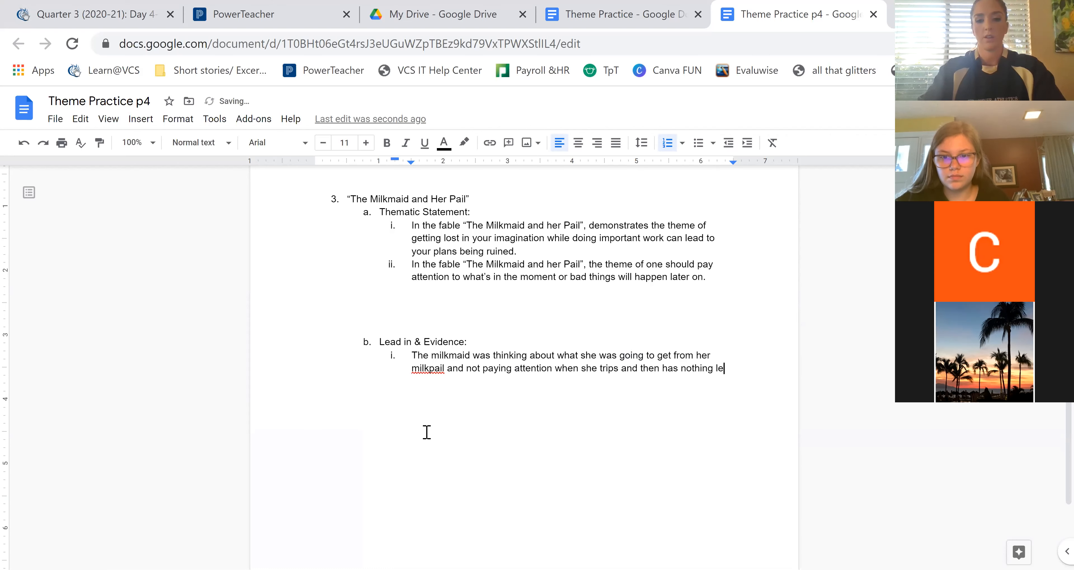
text(ft.)
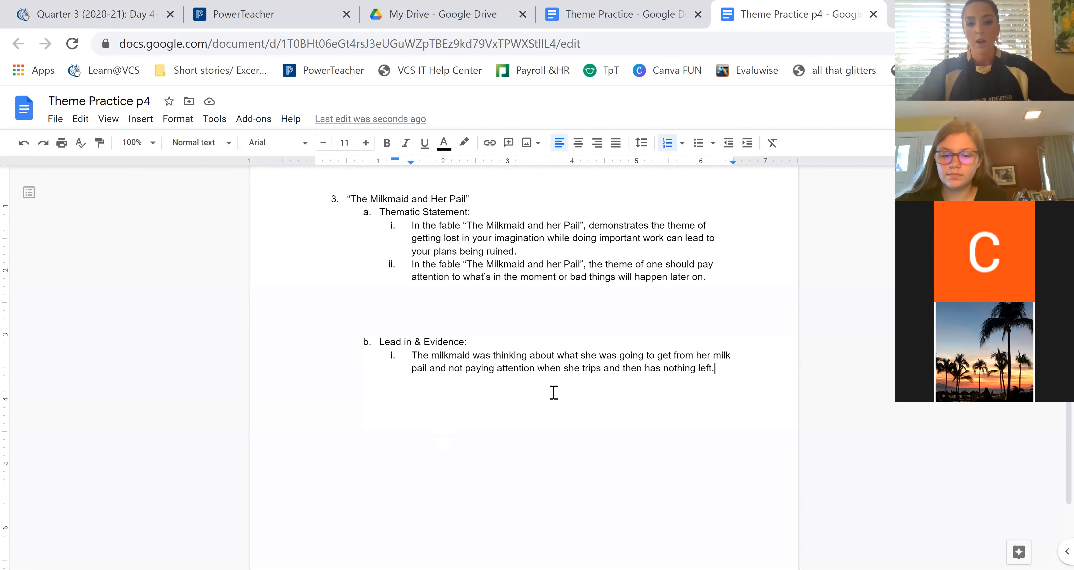
mouse_move(592, 369)
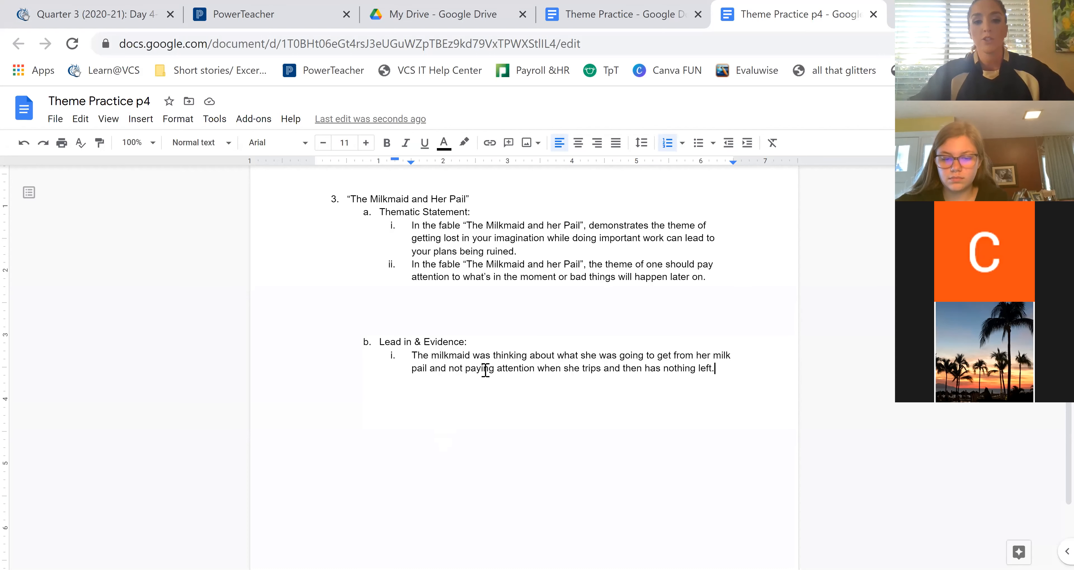
scroll(down, 3)
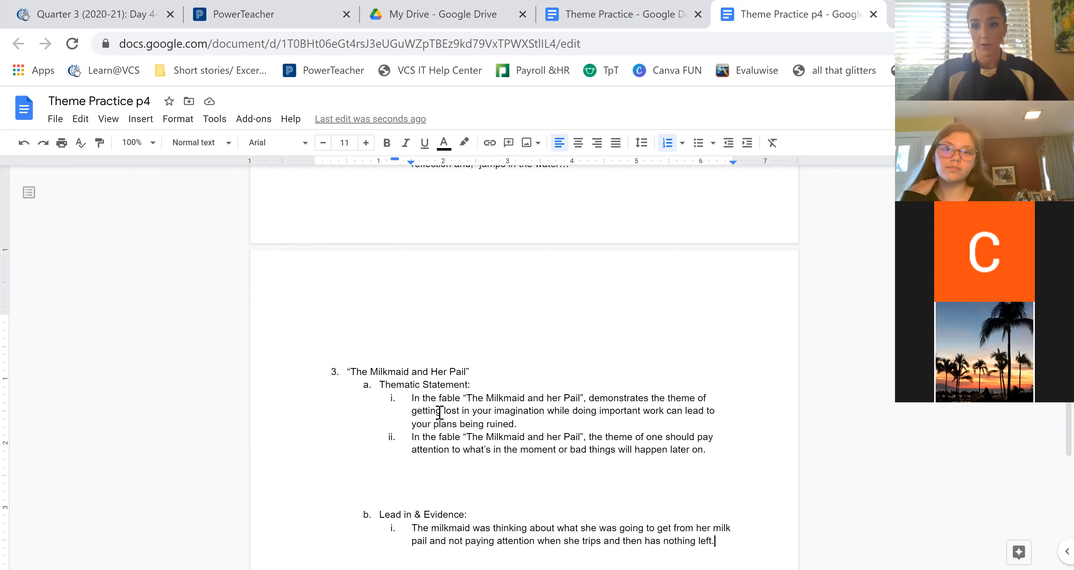
scroll(down, 3)
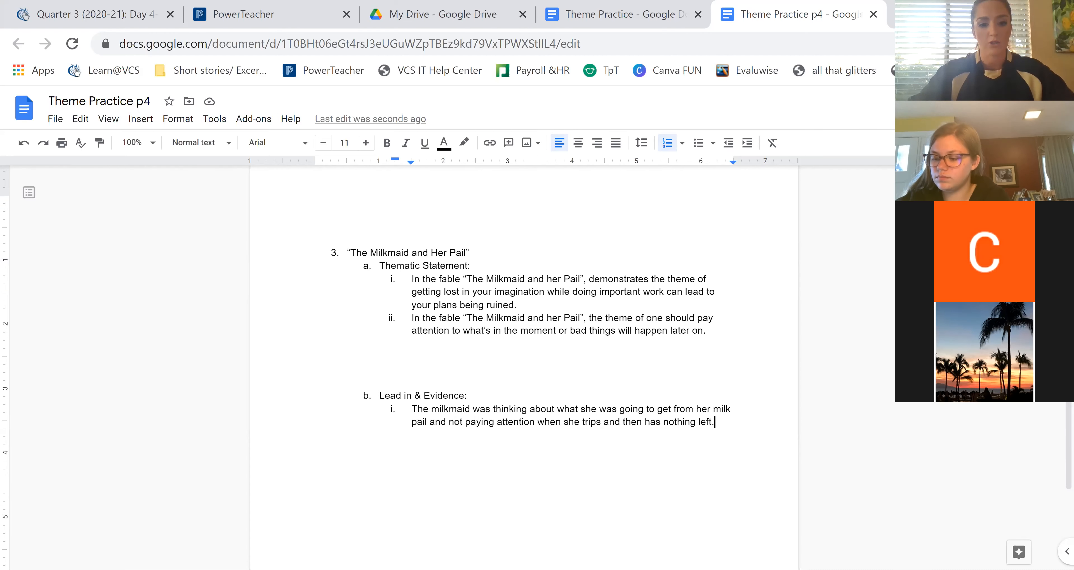
click(86, 13)
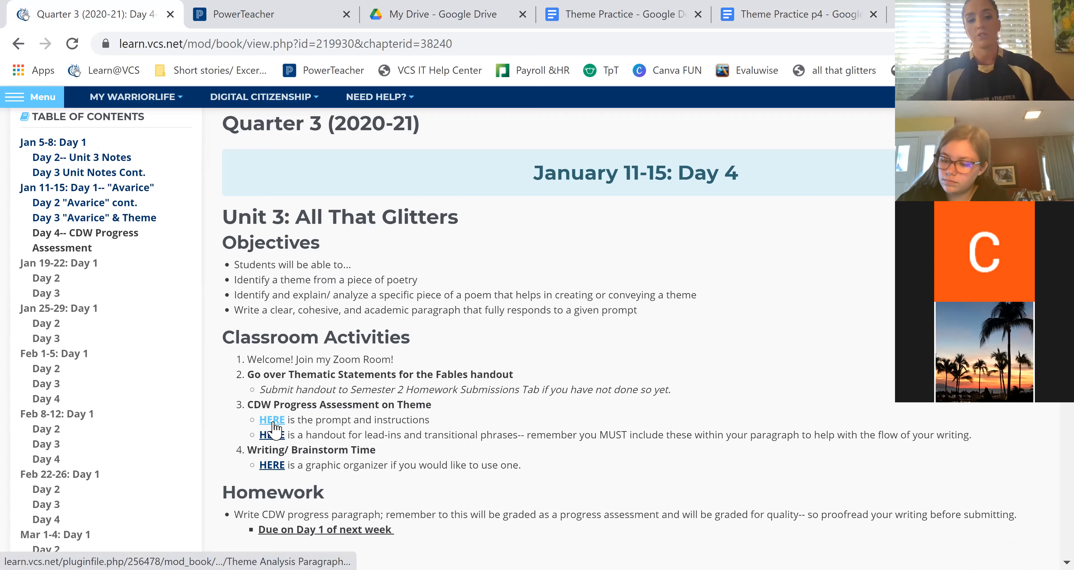
Open the CDW Progress Assessment on Theme prompt handout PDF from the Day 4 page
click(270, 419)
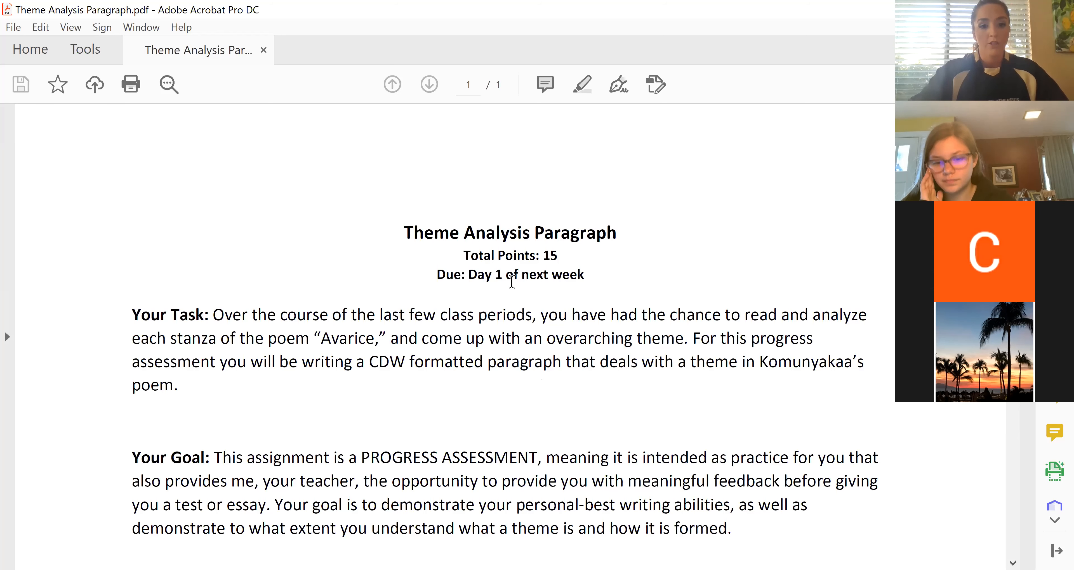
Scroll past Your Task, Your Goal and Your Prompt to the CDW paragraph section
scroll(down, 3)
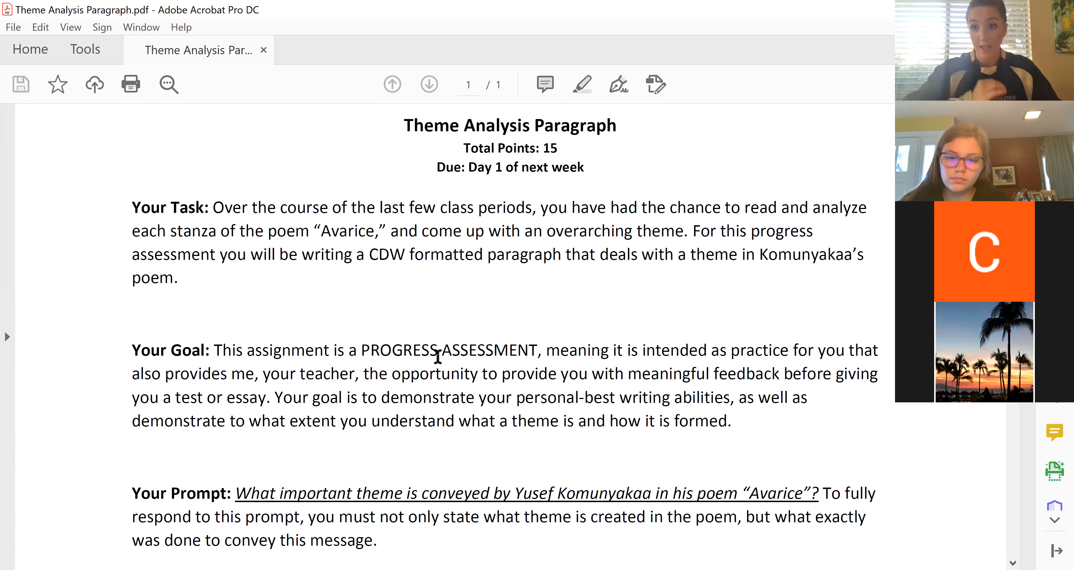
mouse_move(362, 390)
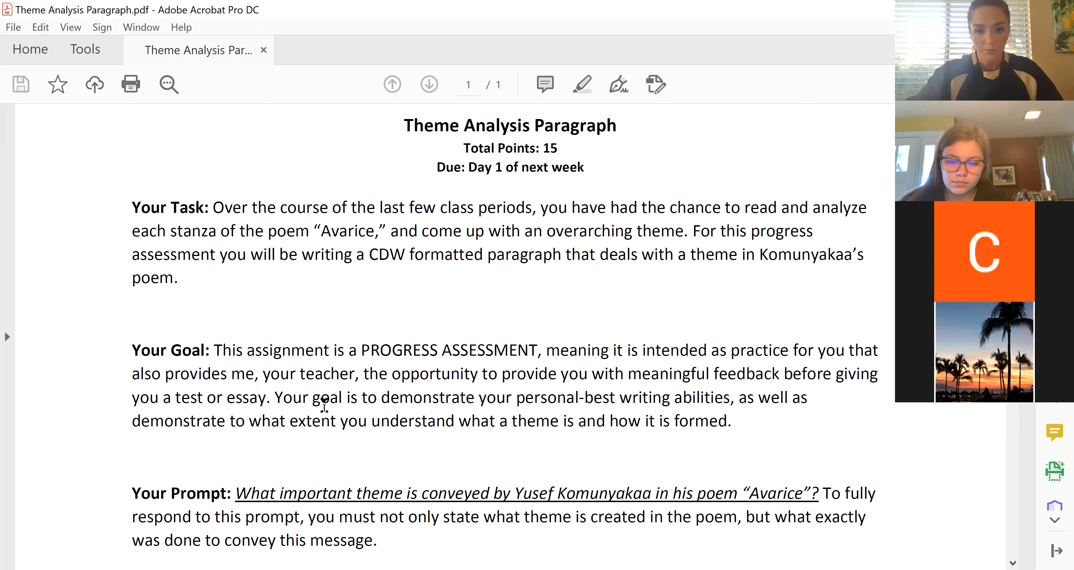
scroll(down, 3)
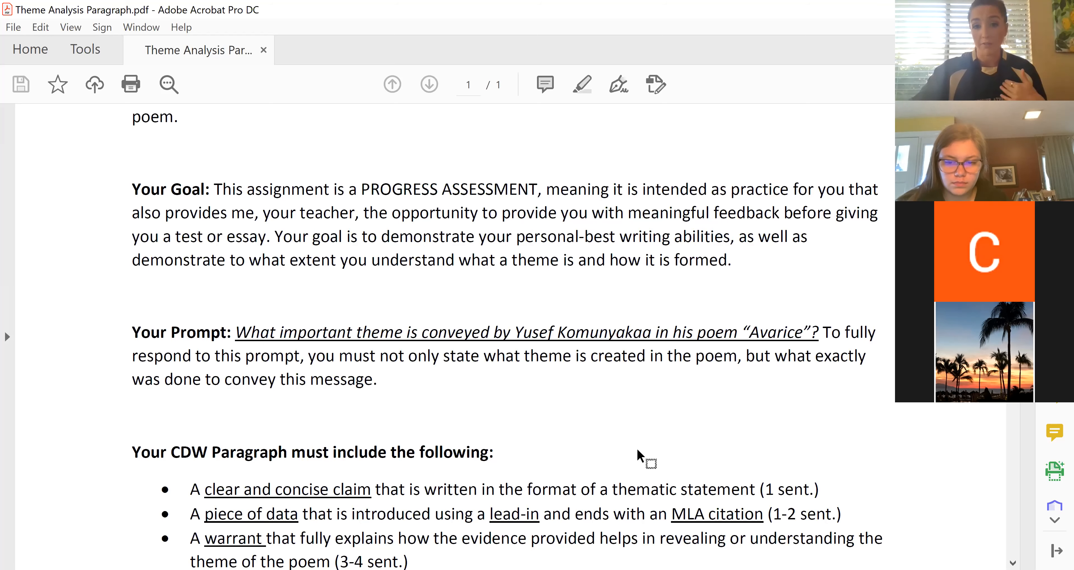
Scroll to show all CDW paragraph bullets and the 6-8 sentence length note
scroll(down, 3)
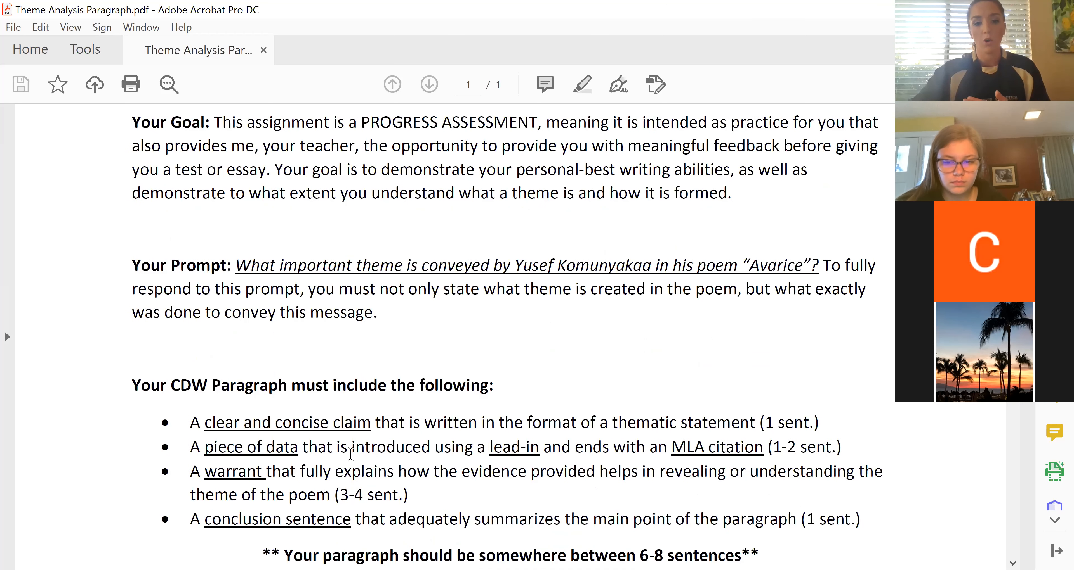
scroll(down, 3)
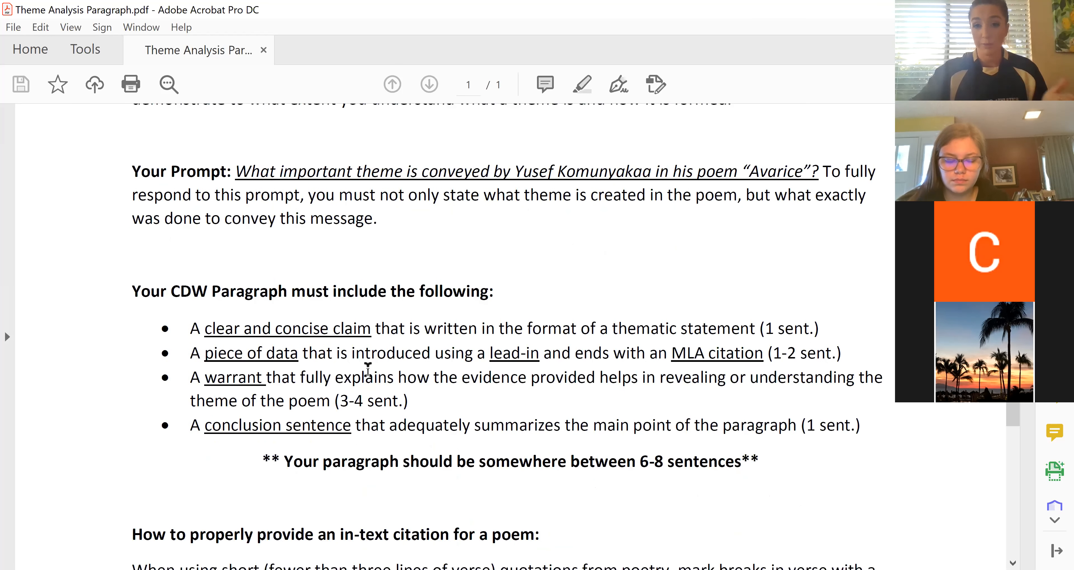
mouse_move(370, 360)
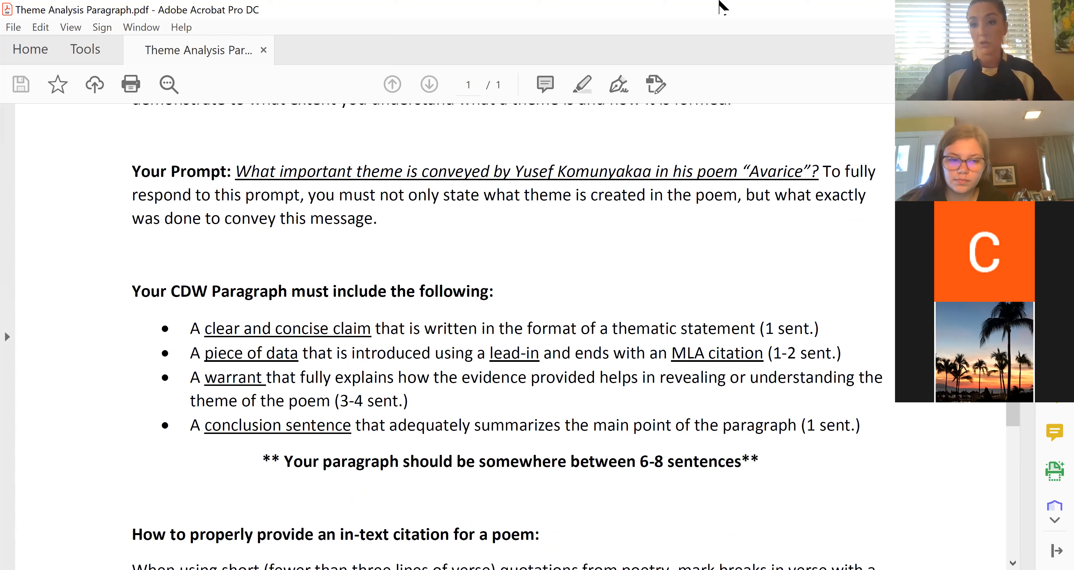
mouse_move(449, 175)
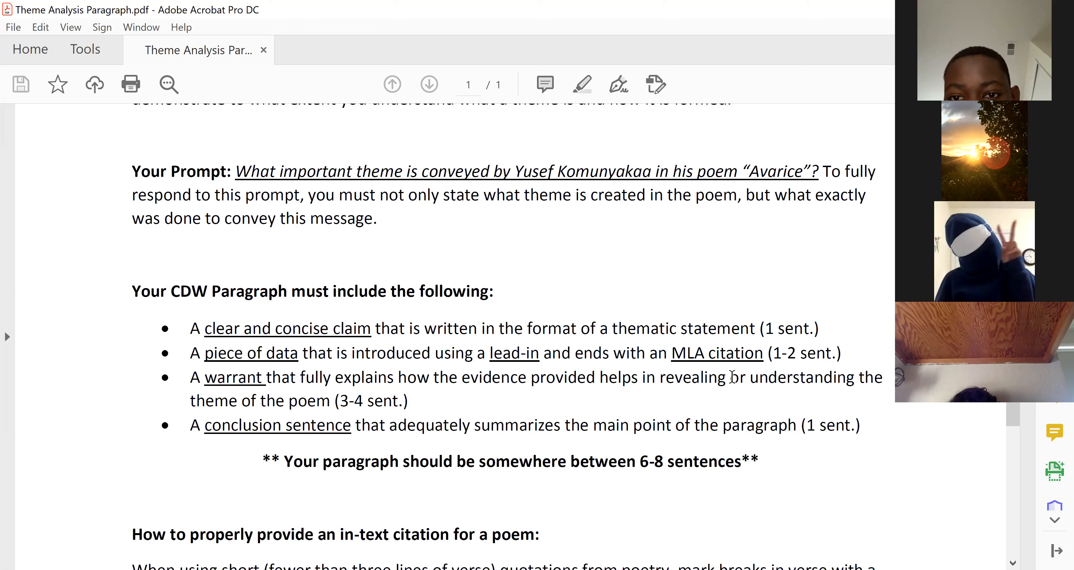
Scroll to the poem in-text citation guidance with the Cullen line-number example
scroll(down, 3)
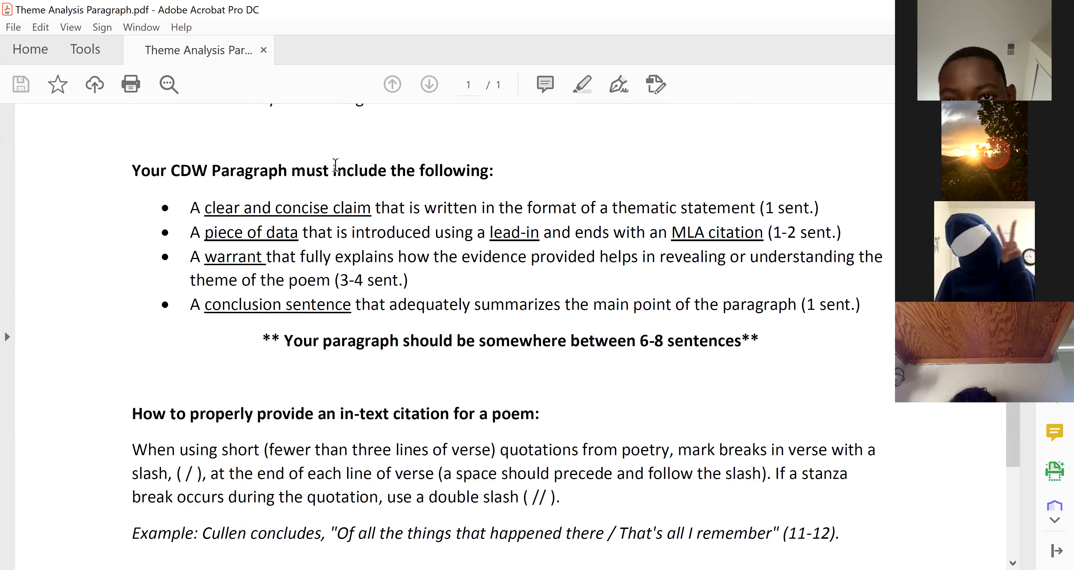
mouse_move(522, 390)
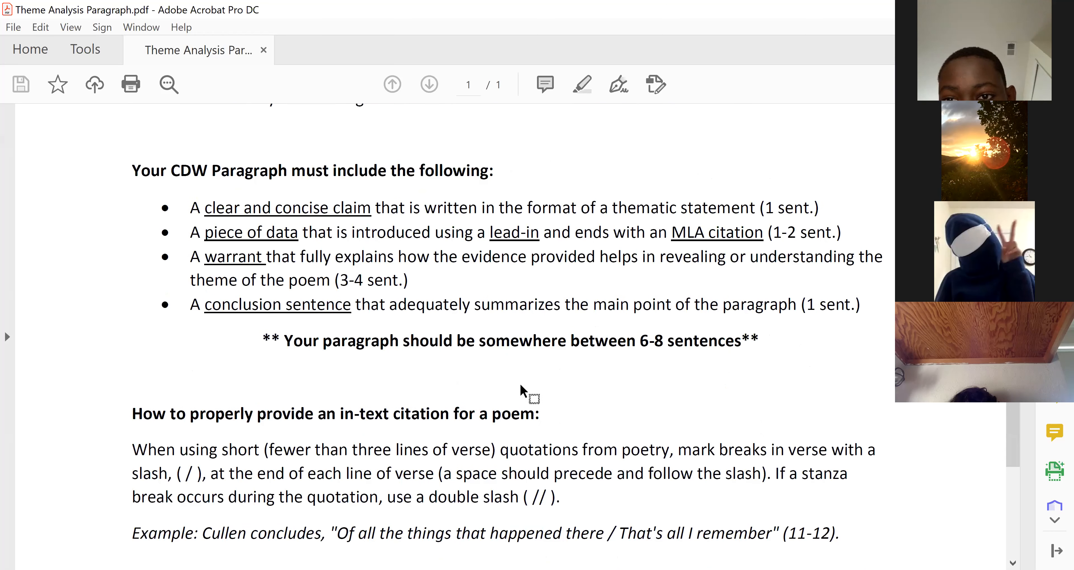
scroll(down, 3)
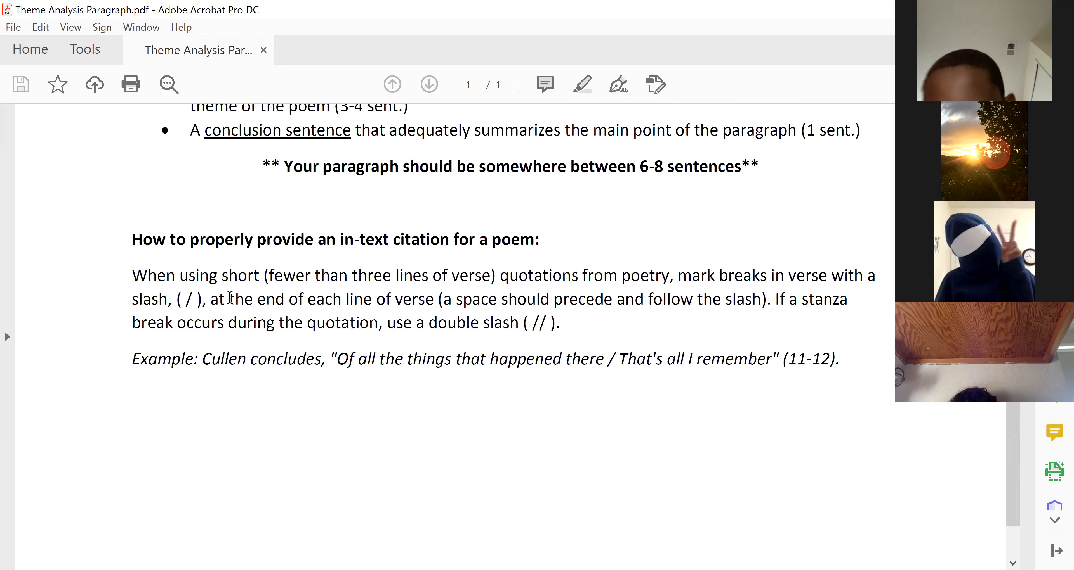
mouse_move(396, 348)
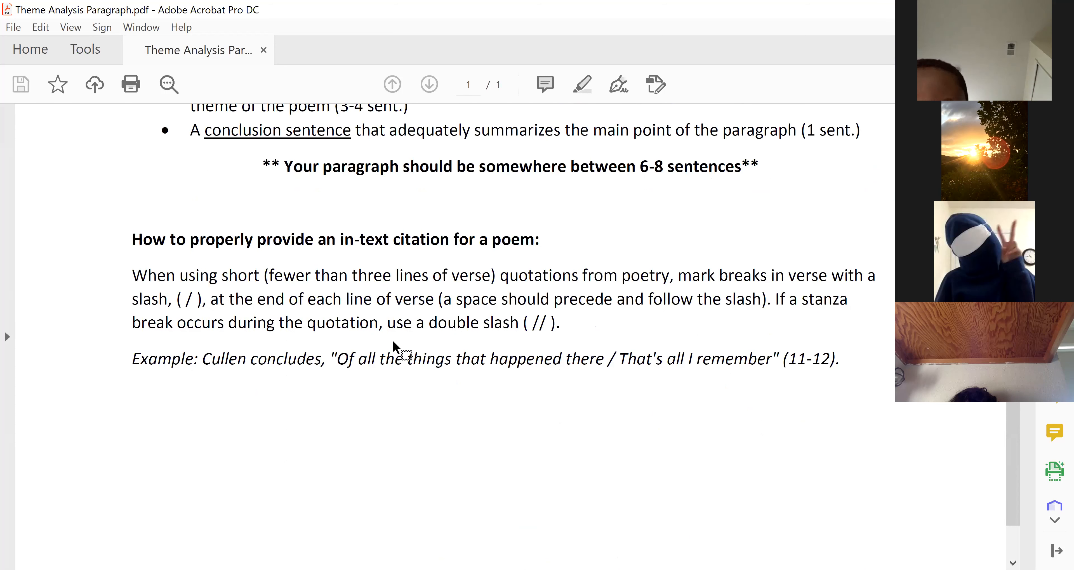
mouse_move(561, 267)
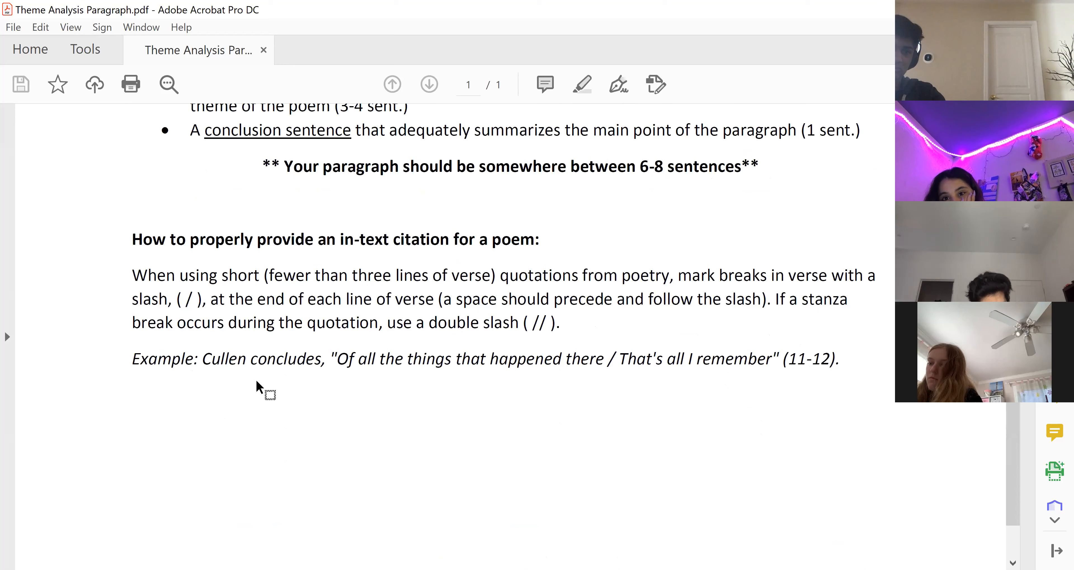
mouse_move(519, 366)
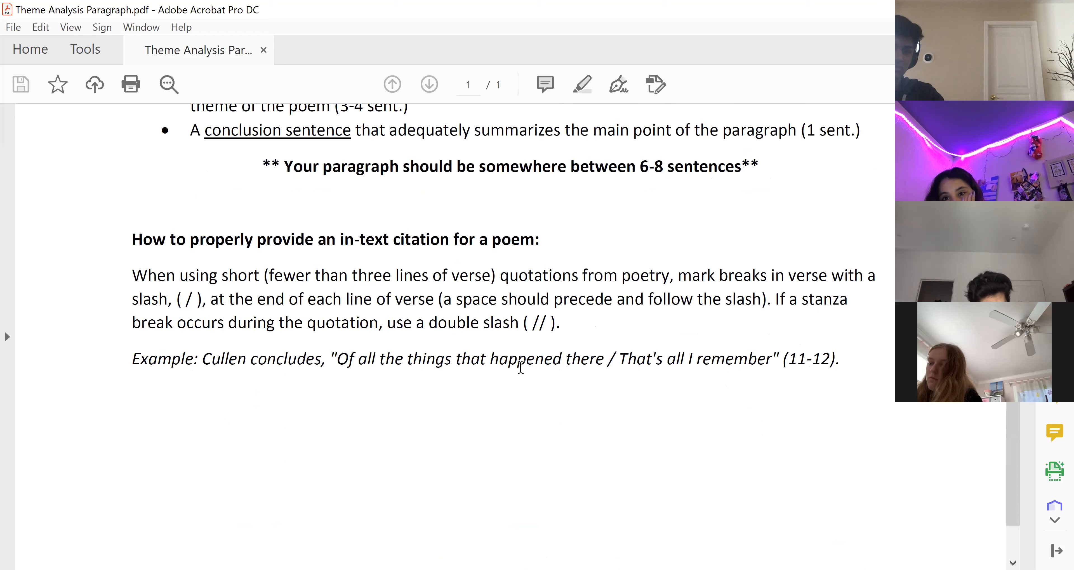
mouse_move(545, 360)
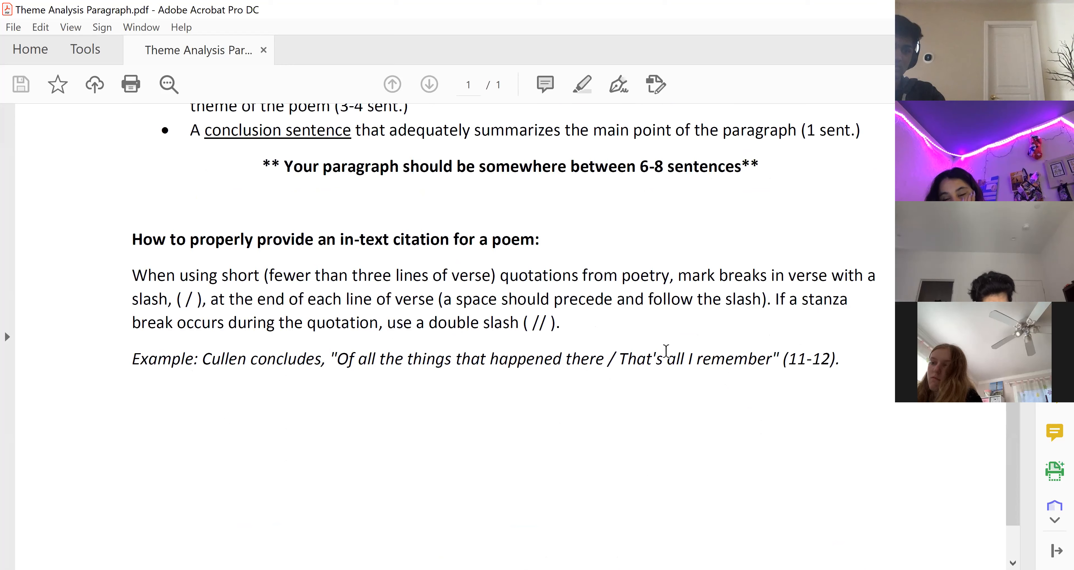
mouse_move(470, 361)
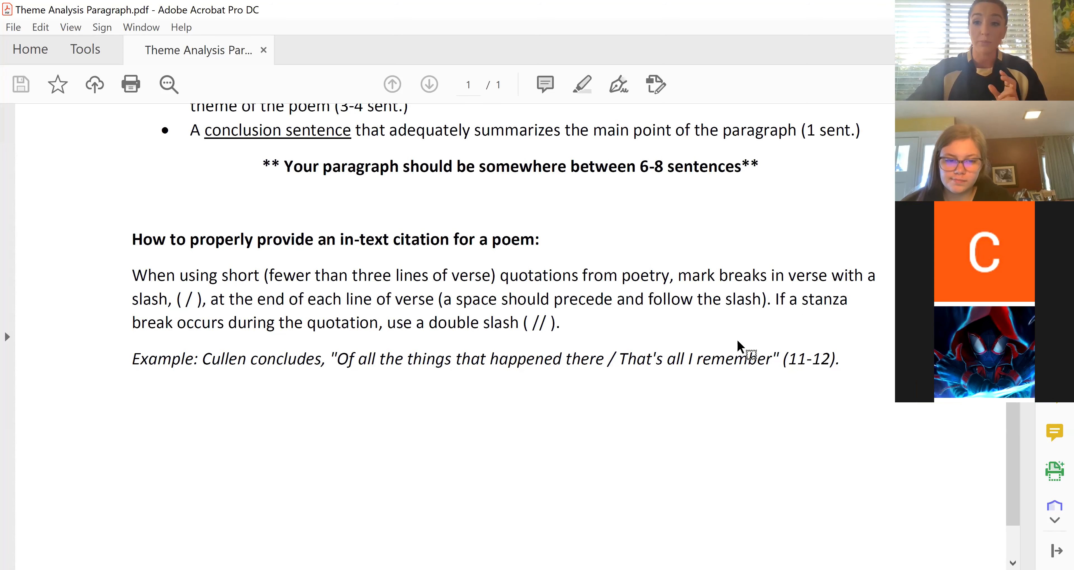
mouse_move(739, 346)
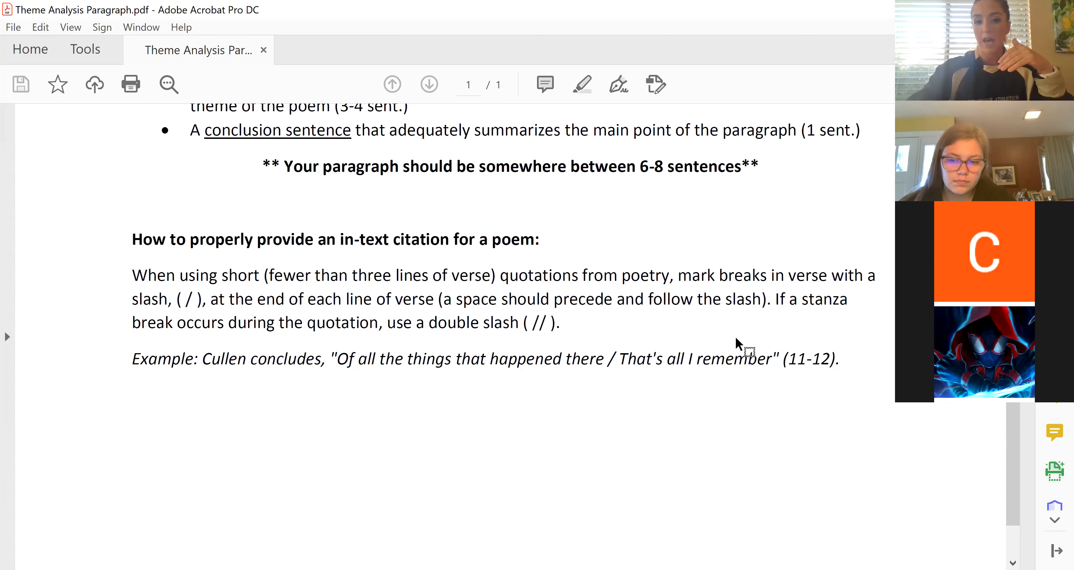
drag(531, 323, 736, 323)
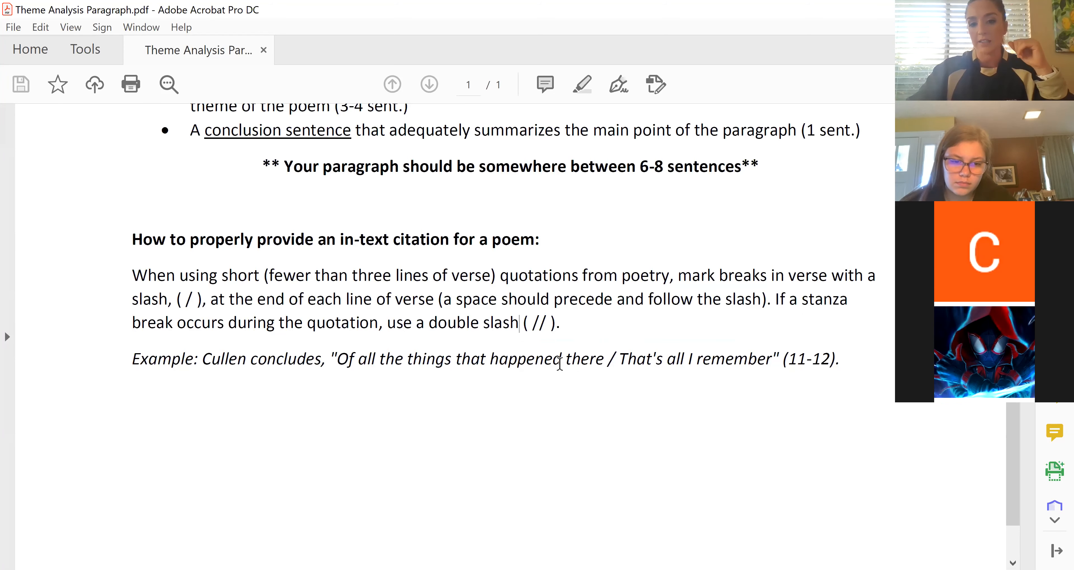
mouse_move(657, 383)
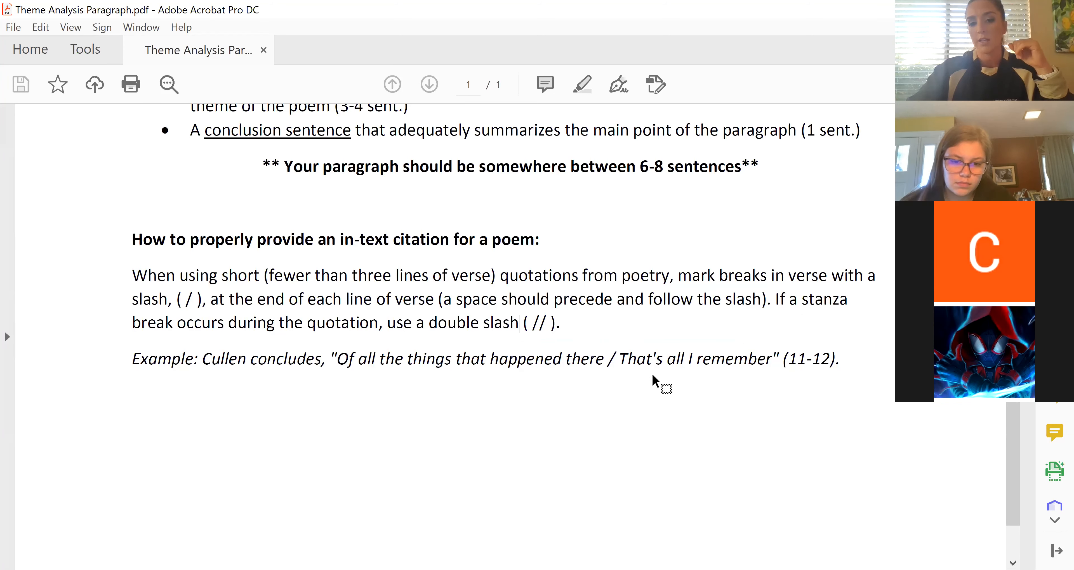
mouse_move(661, 359)
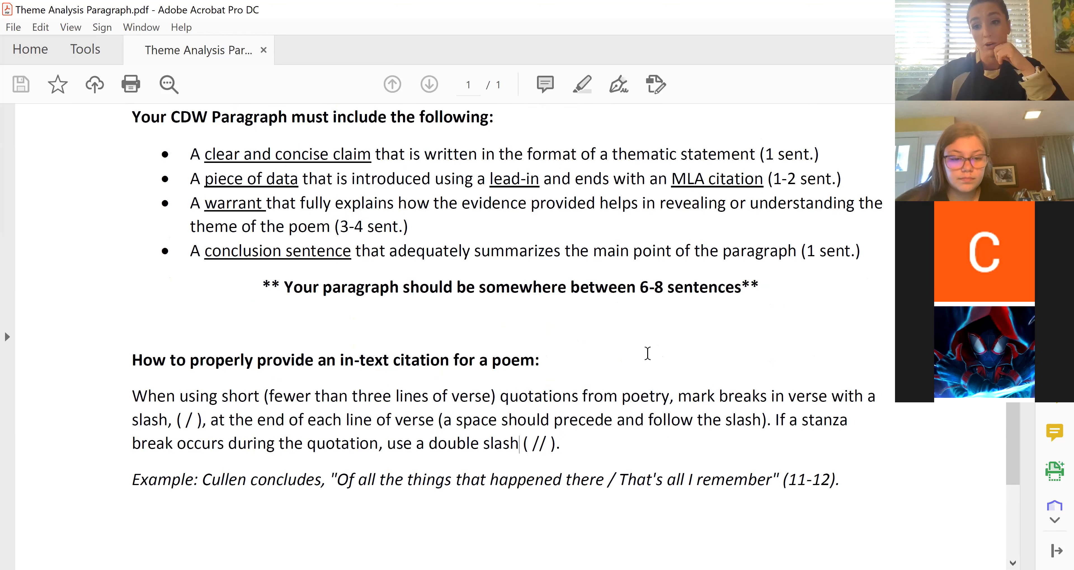
scroll(up, 3)
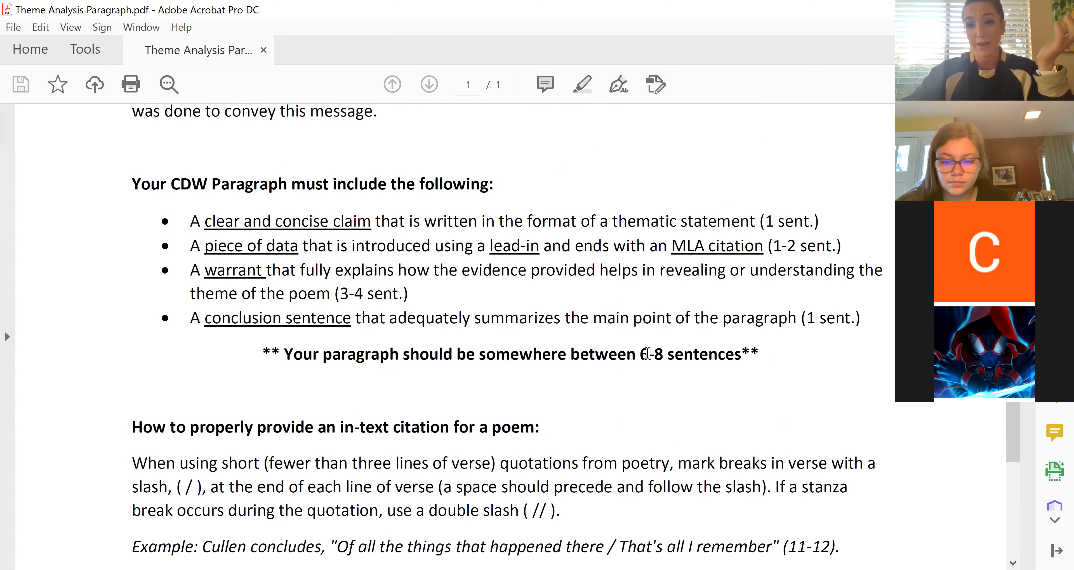